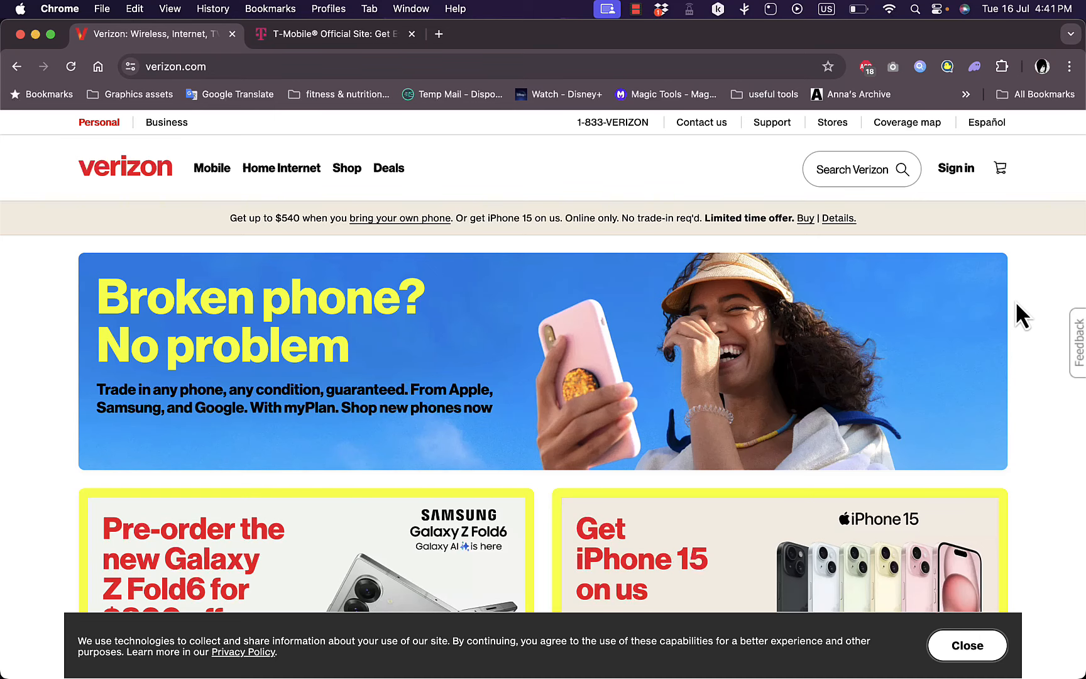
{"action": "mouse_move", "coordinate": [375, 49]}
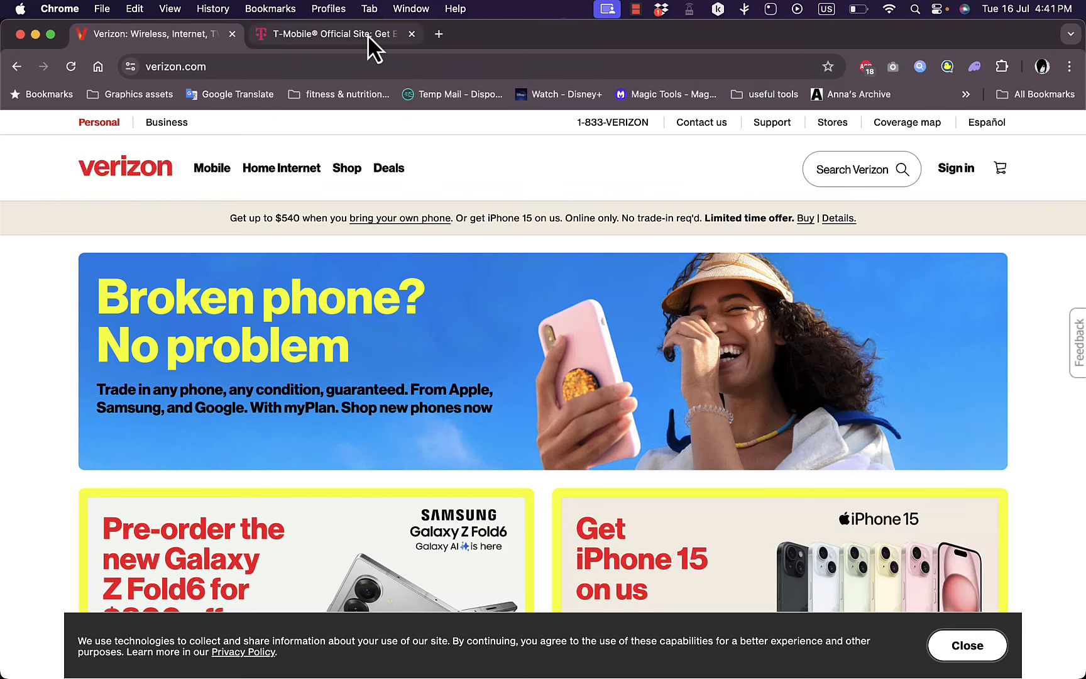
Switch to the T-Mobile tab showing the America's largest 5G network headline
{"action": "left_click", "coordinate": [326, 32]}
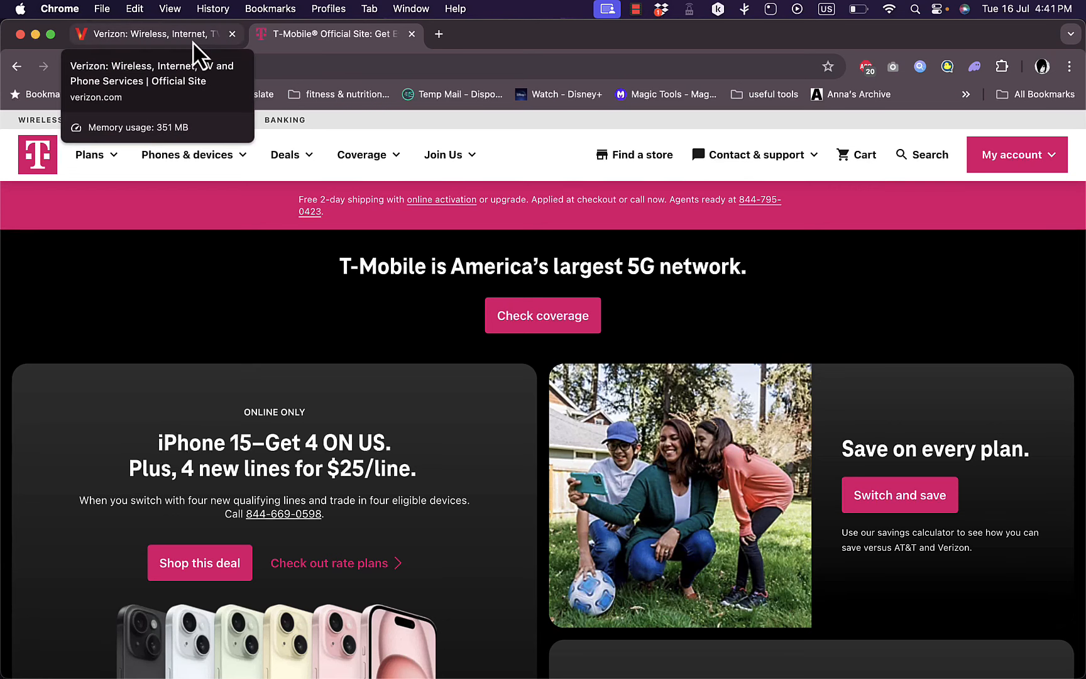
Return to the Verizon tab and nudge down past the Broken phone? No problem banner
{"action": "left_click", "coordinate": [138, 33]}
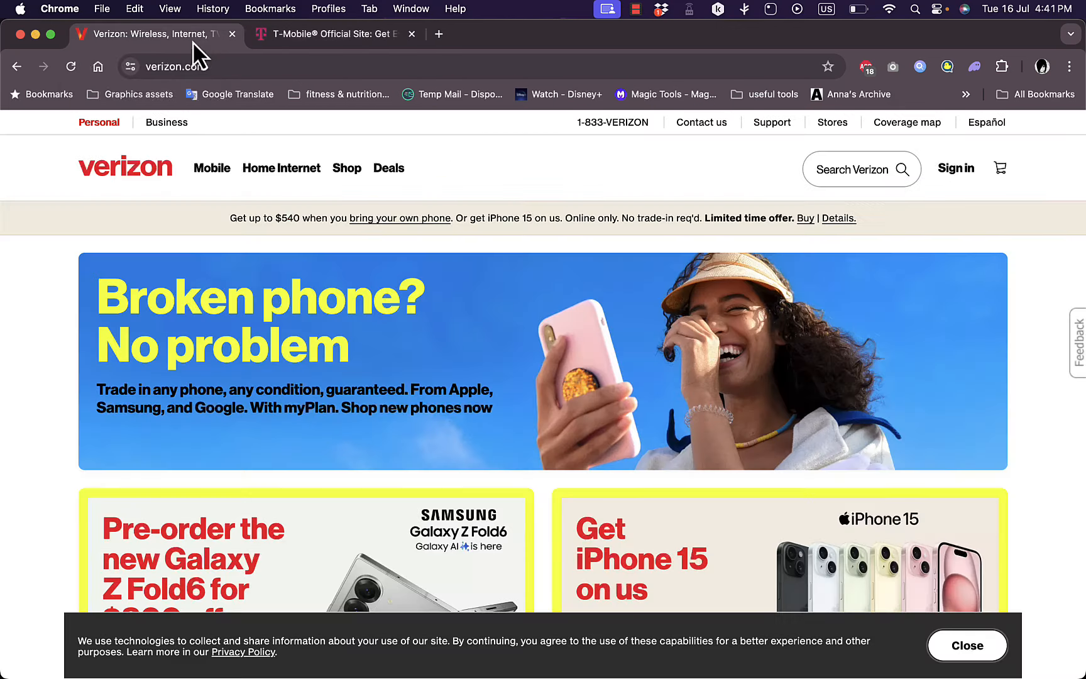
{"action": "mouse_move", "coordinate": [568, 258]}
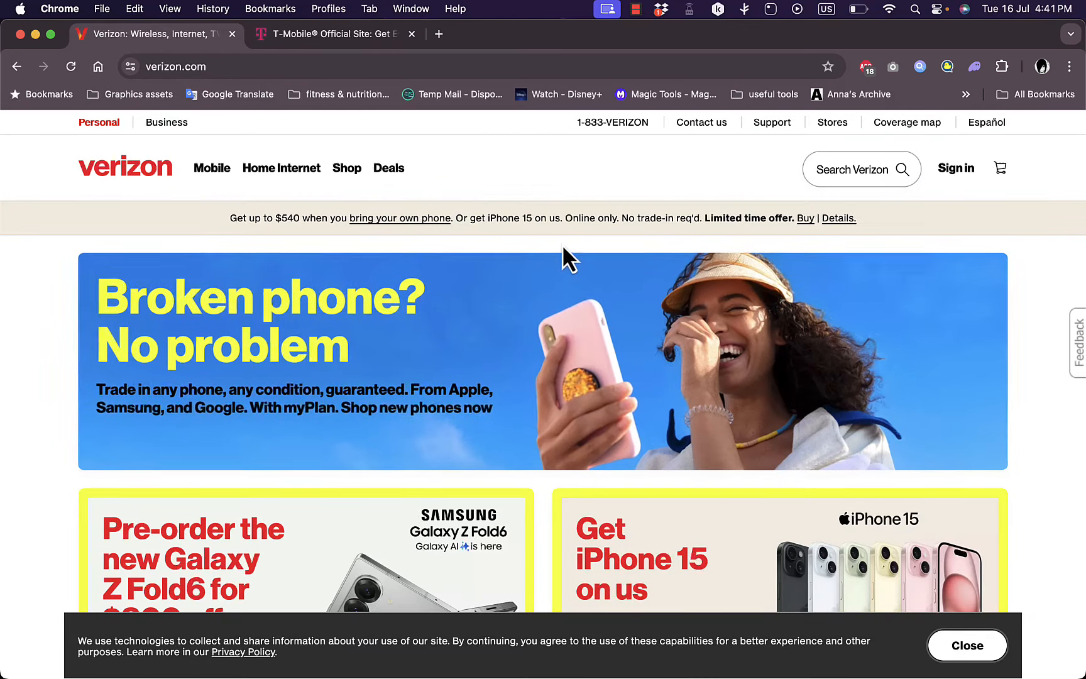
{"action": "mouse_move", "coordinate": [478, 408]}
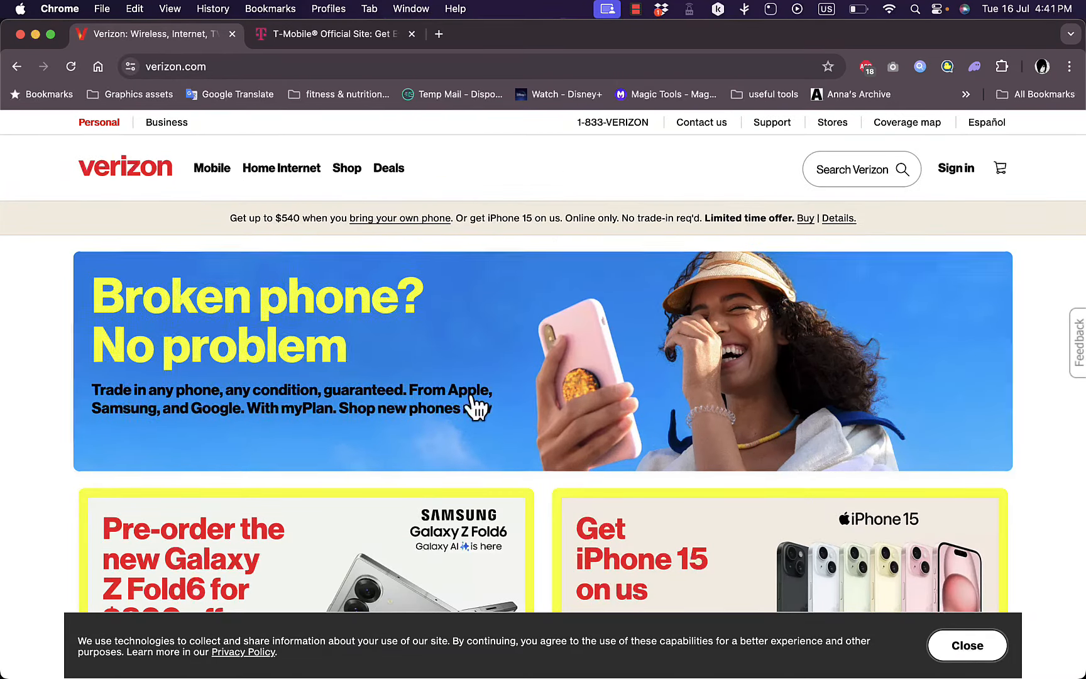
{"action": "mouse_move", "coordinate": [537, 275]}
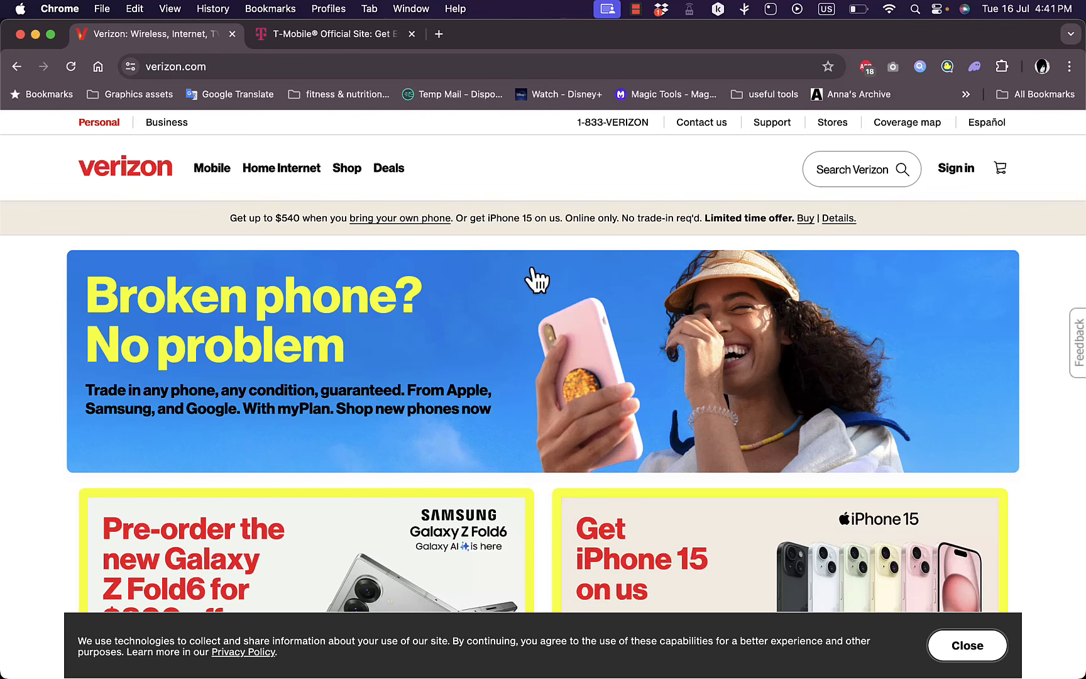
{"action": "mouse_move", "coordinate": [555, 264]}
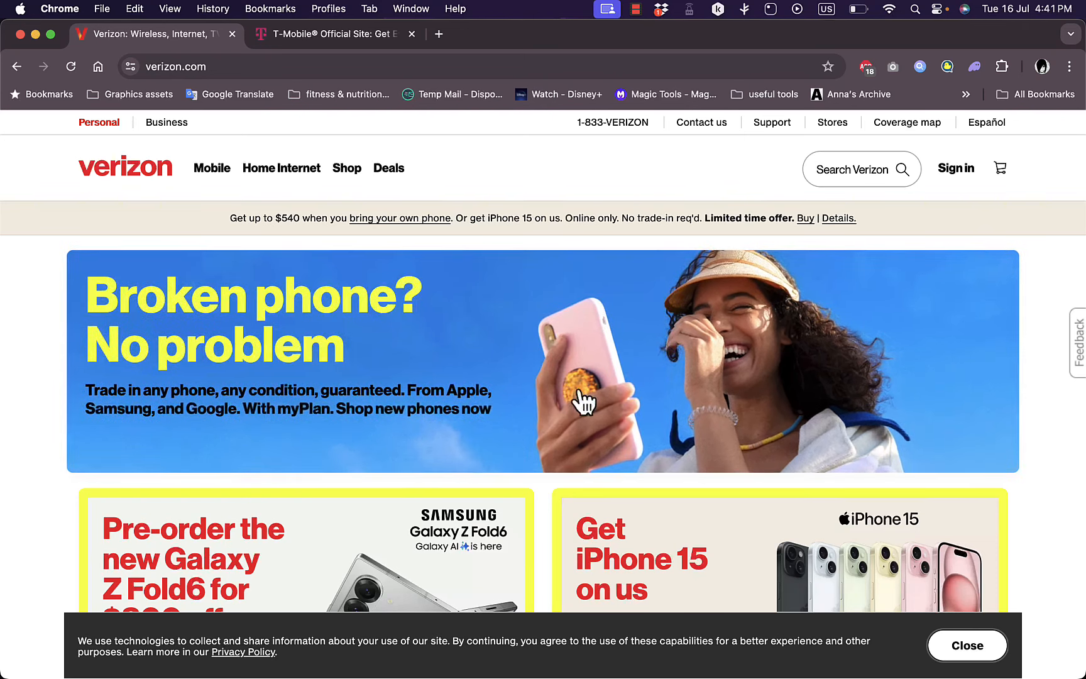
{"action": "mouse_move", "coordinate": [560, 340]}
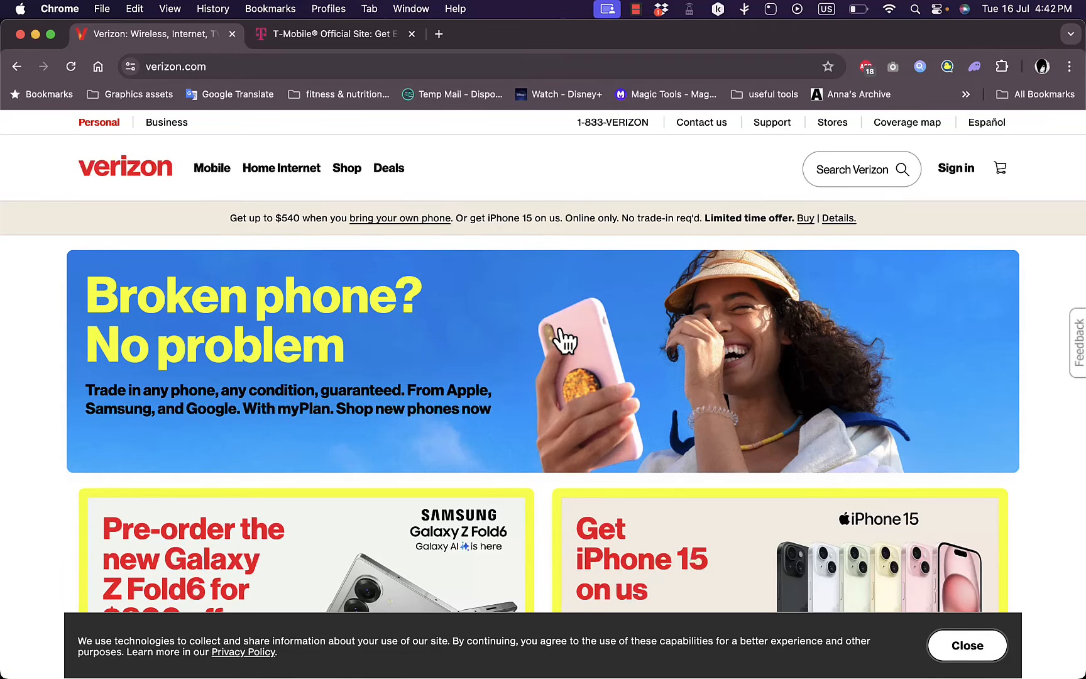
{"action": "scroll", "scroll_direction": "down", "scroll_amount": 3}
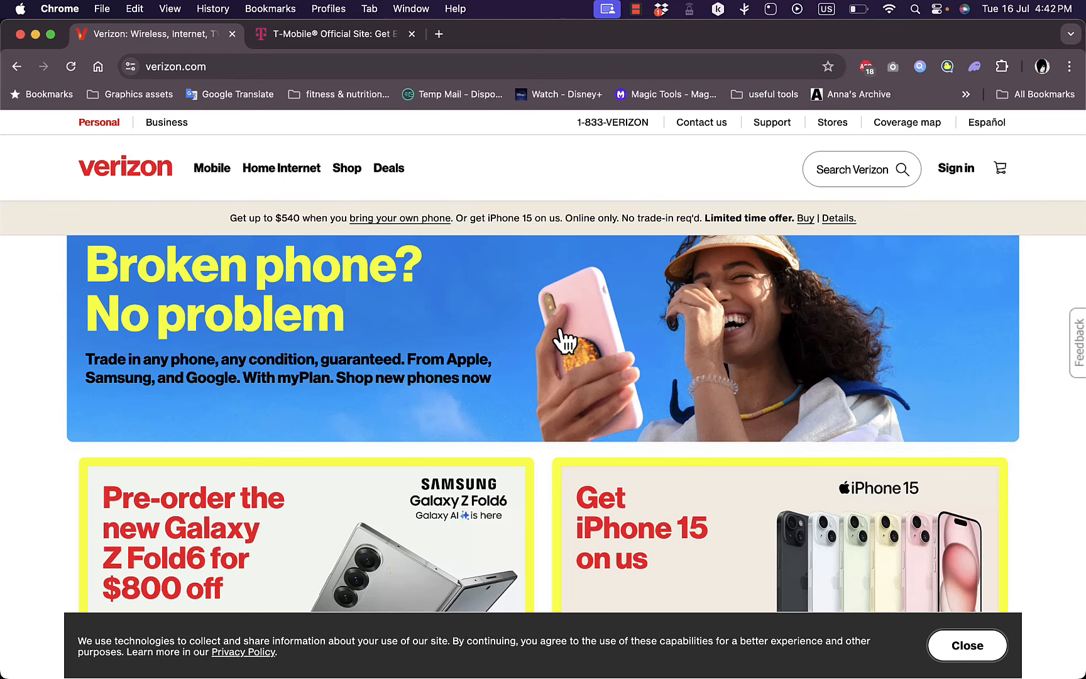
{"action": "scroll", "scroll_direction": "down", "scroll_amount": 3}
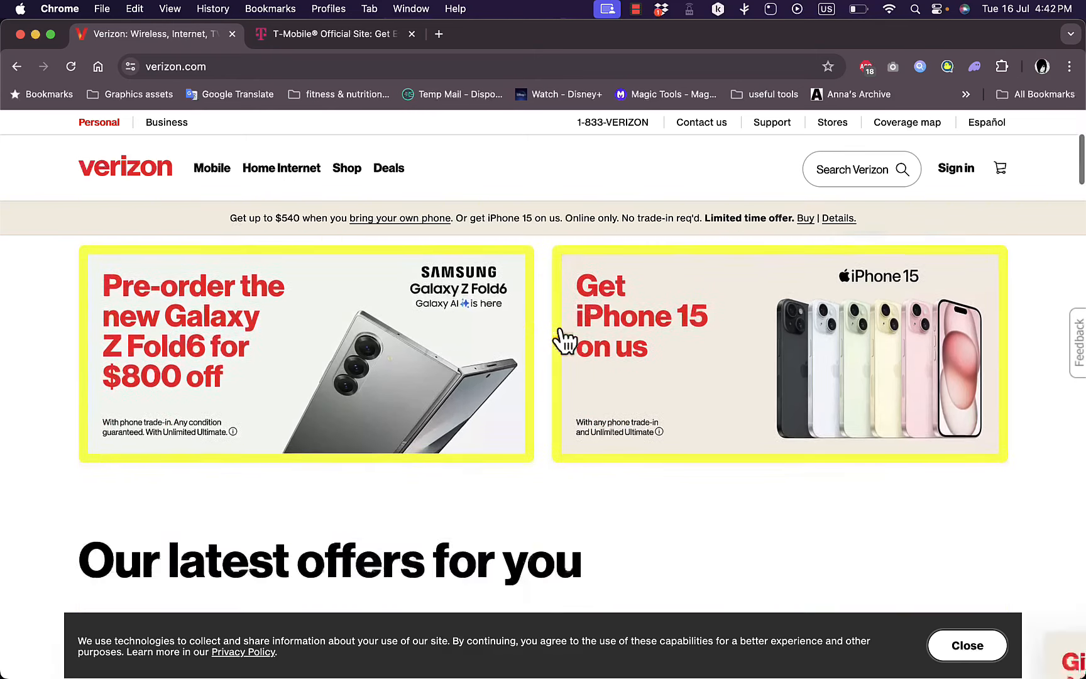
{"action": "scroll", "scroll_direction": "down", "scroll_amount": 3}
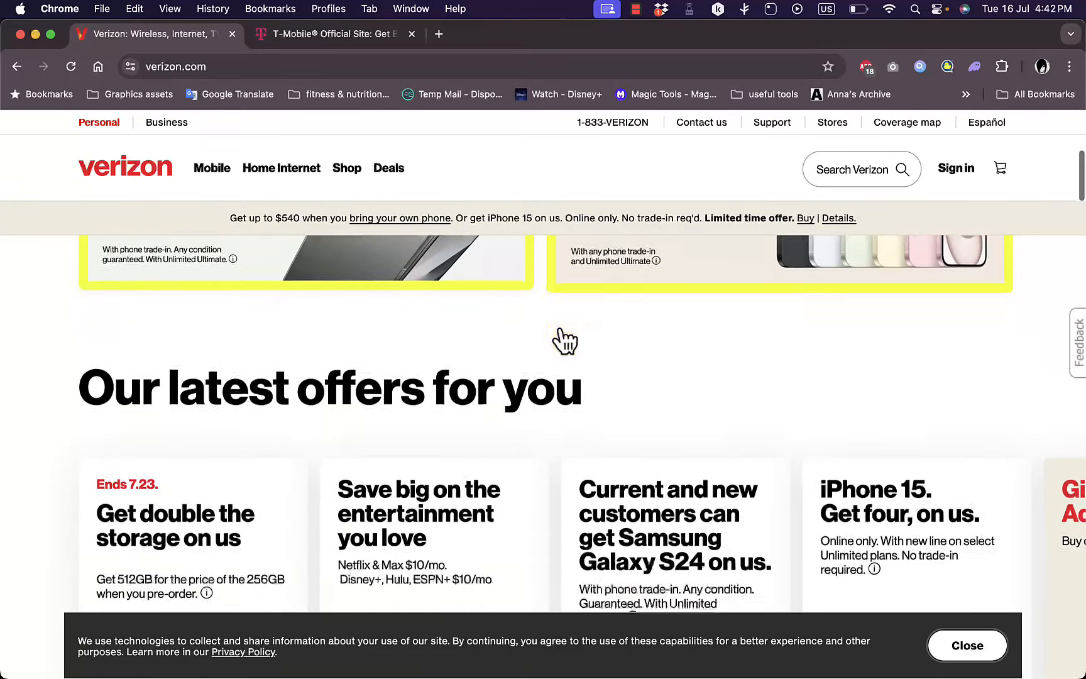
{"action": "scroll", "scroll_direction": "up", "scroll_amount": 3}
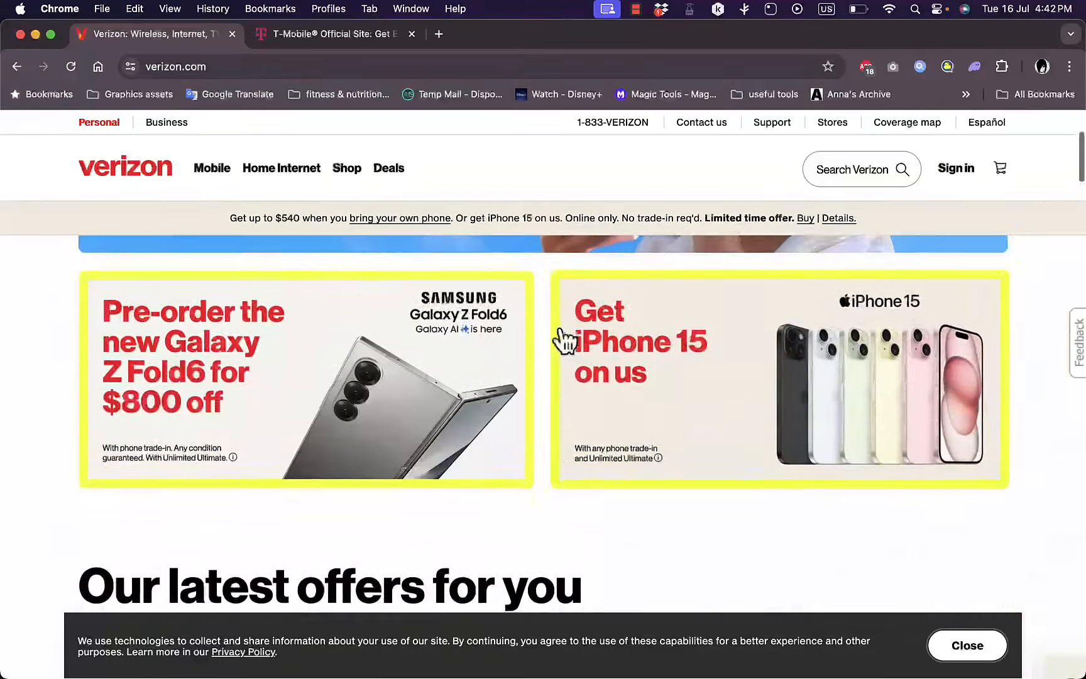
{"action": "scroll", "scroll_direction": "up", "scroll_amount": 3}
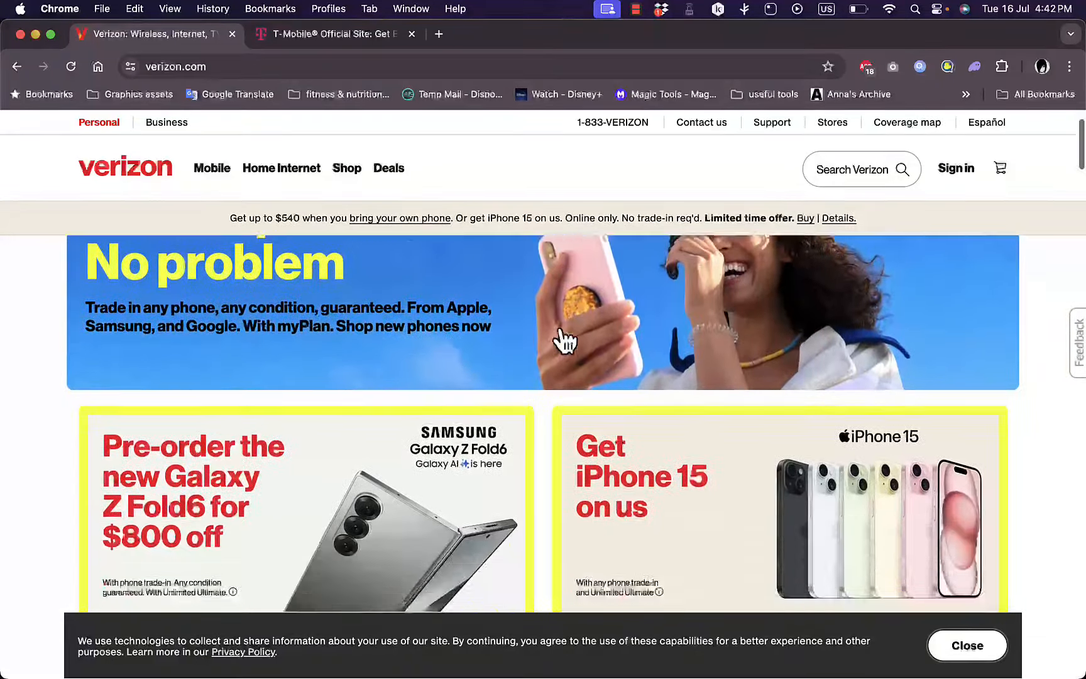
{"action": "scroll", "scroll_direction": "down", "scroll_amount": 3}
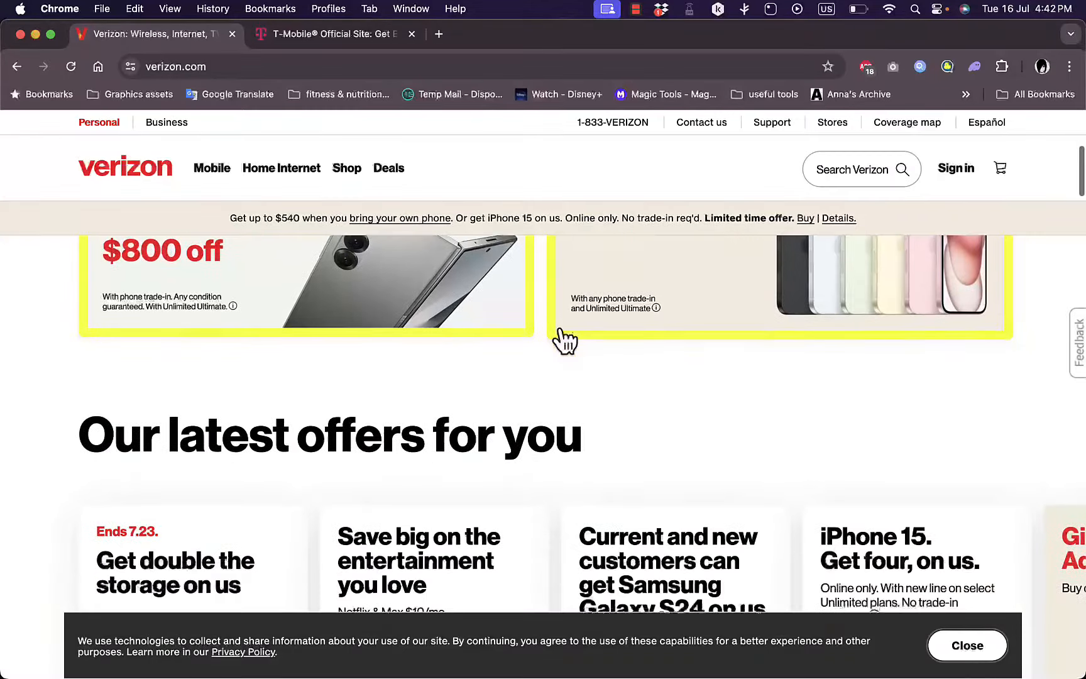
{"action": "scroll", "scroll_direction": "down", "scroll_amount": 3}
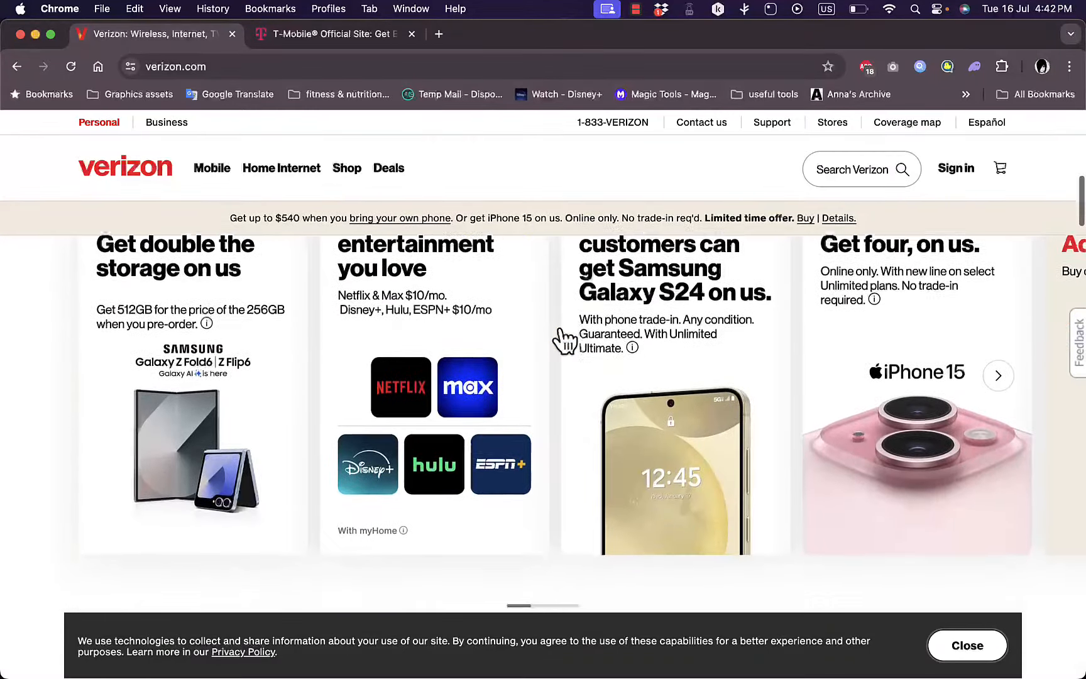
{"action": "scroll", "scroll_direction": "down", "scroll_amount": 3}
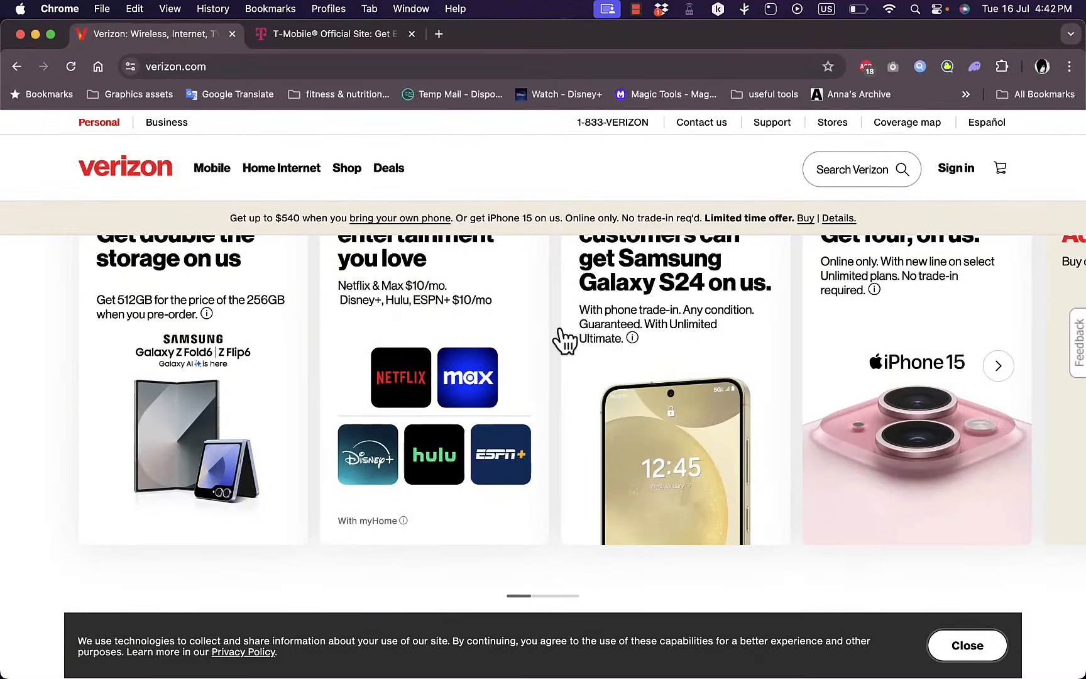
{"action": "scroll", "scroll_direction": "down", "scroll_amount": 3}
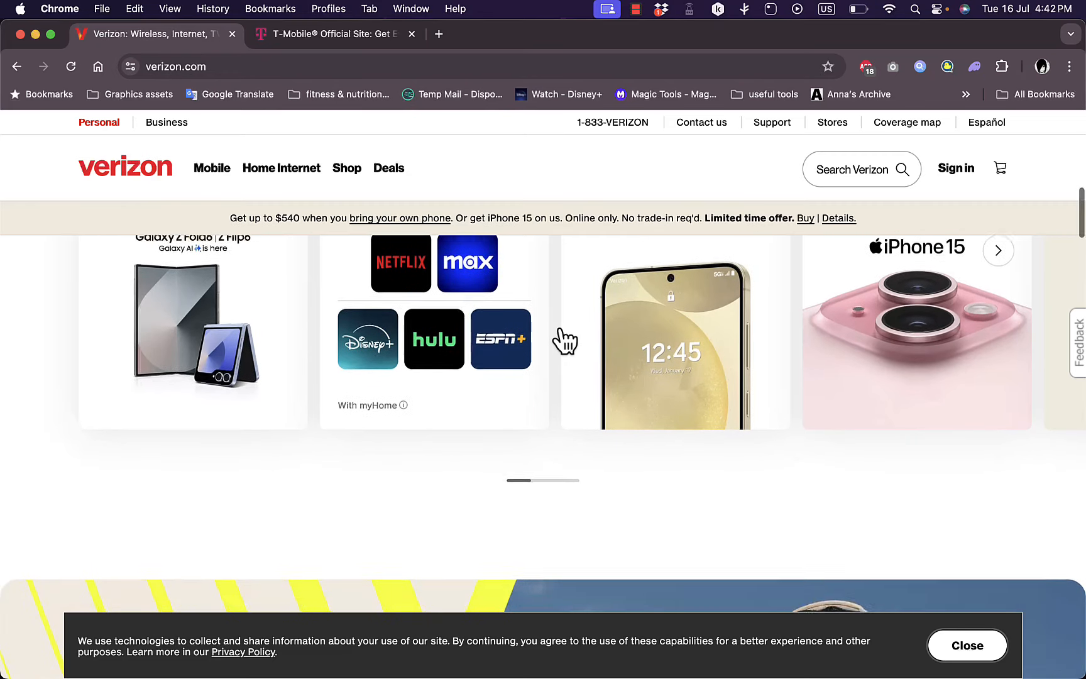
{"action": "scroll", "scroll_direction": "down", "scroll_amount": 3}
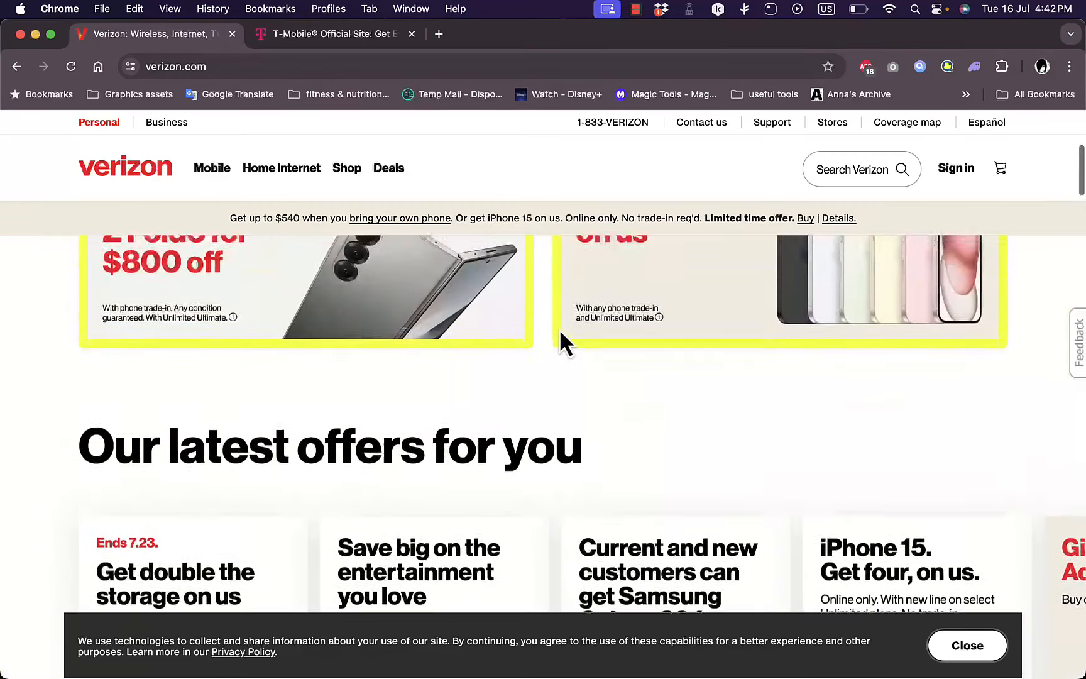
{"action": "scroll", "scroll_direction": "down", "scroll_amount": 3}
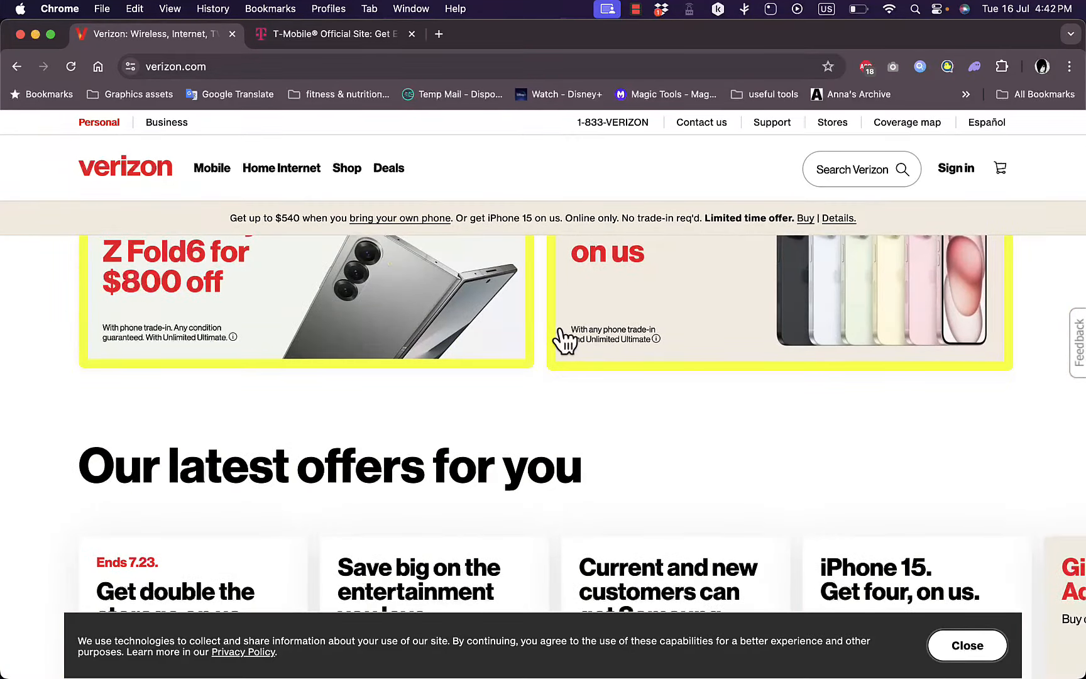
{"action": "scroll", "scroll_direction": "down", "scroll_amount": 3}
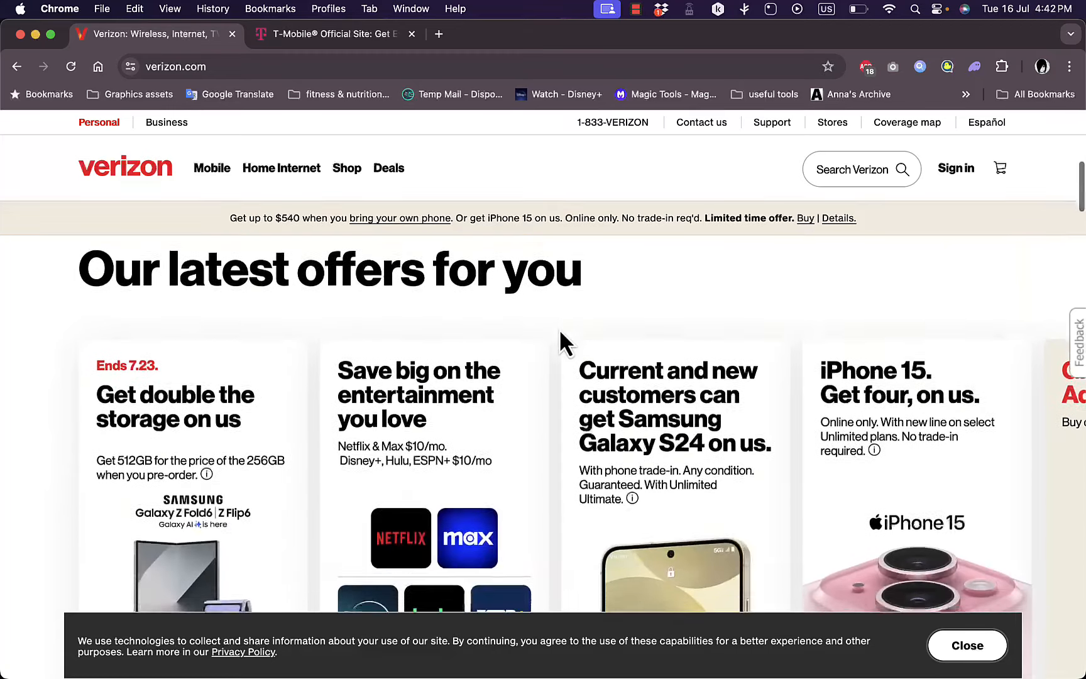
{"action": "scroll", "scroll_direction": "down", "scroll_amount": 3}
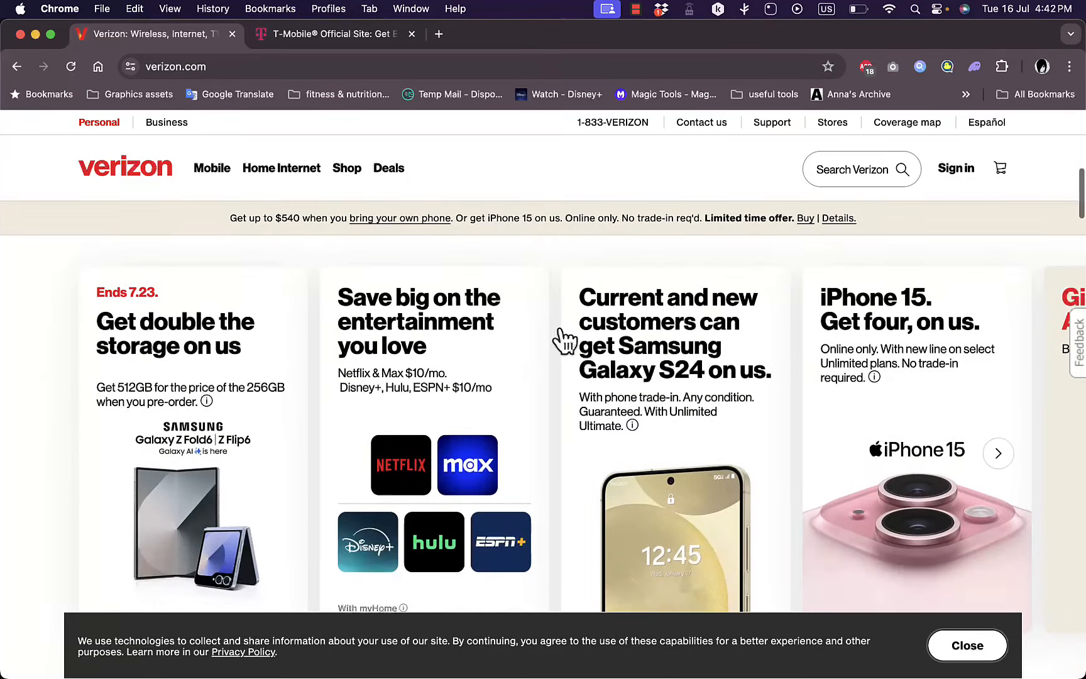
{"action": "scroll", "scroll_direction": "down", "scroll_amount": 3}
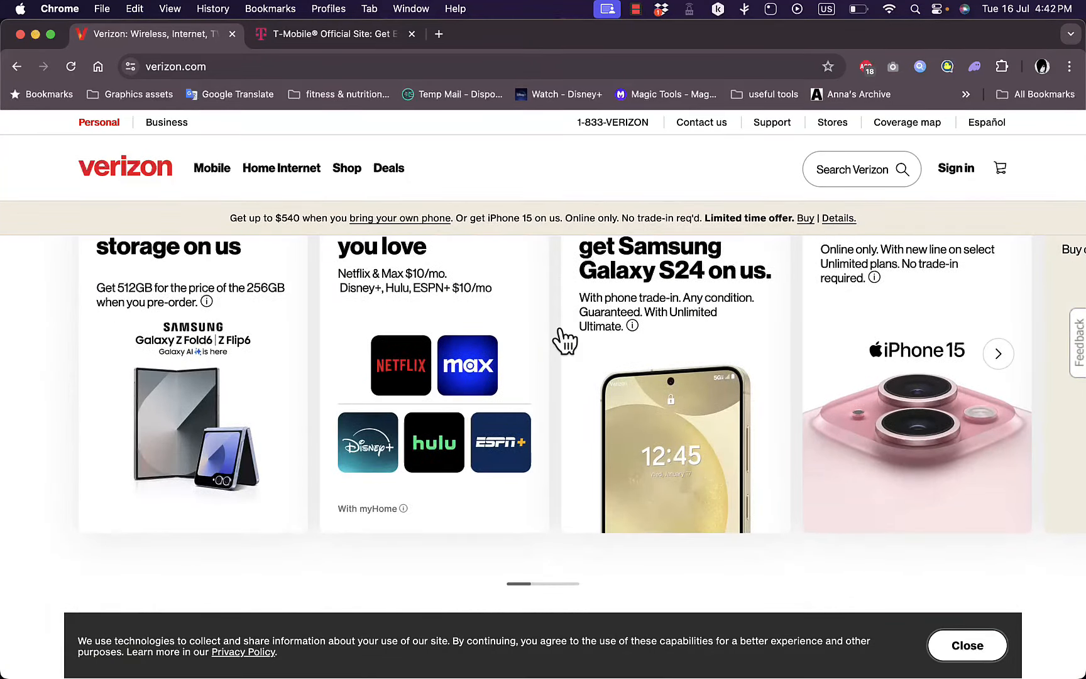
{"action": "scroll", "scroll_direction": "down", "scroll_amount": 3}
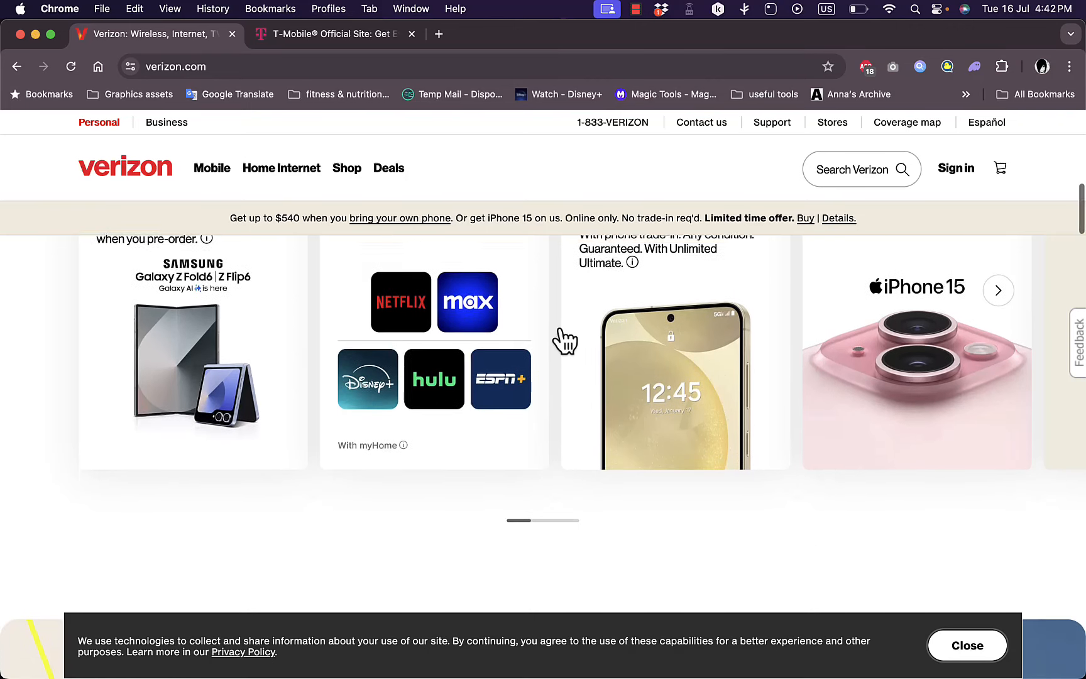
{"action": "scroll", "scroll_direction": "down", "scroll_amount": 3}
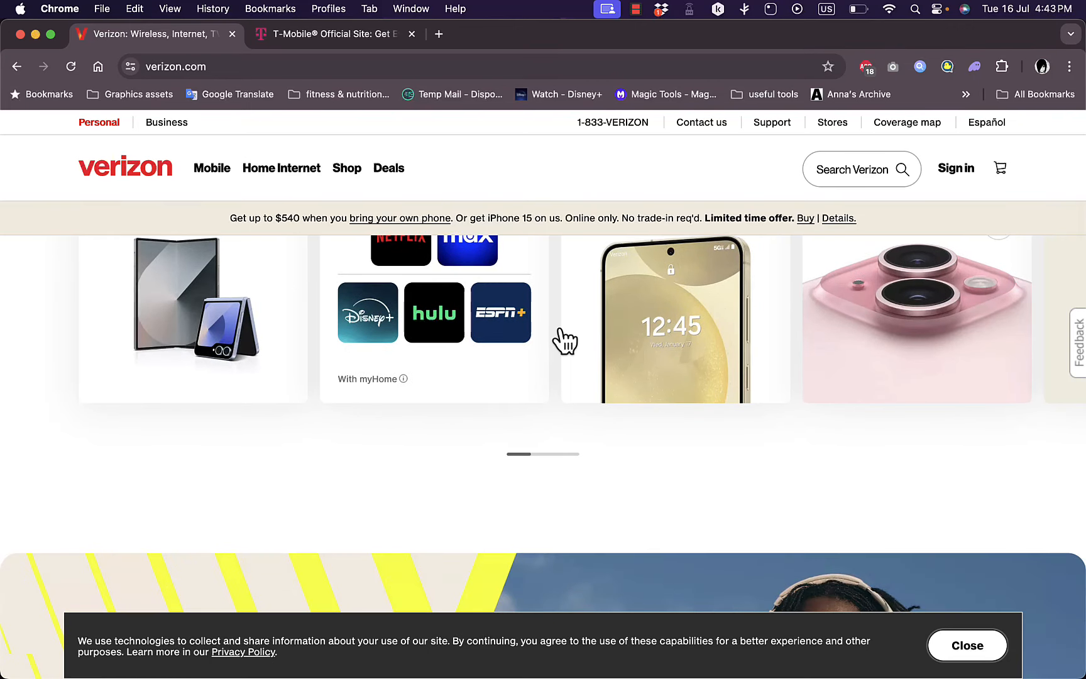
{"action": "scroll", "scroll_direction": "down", "scroll_amount": 3}
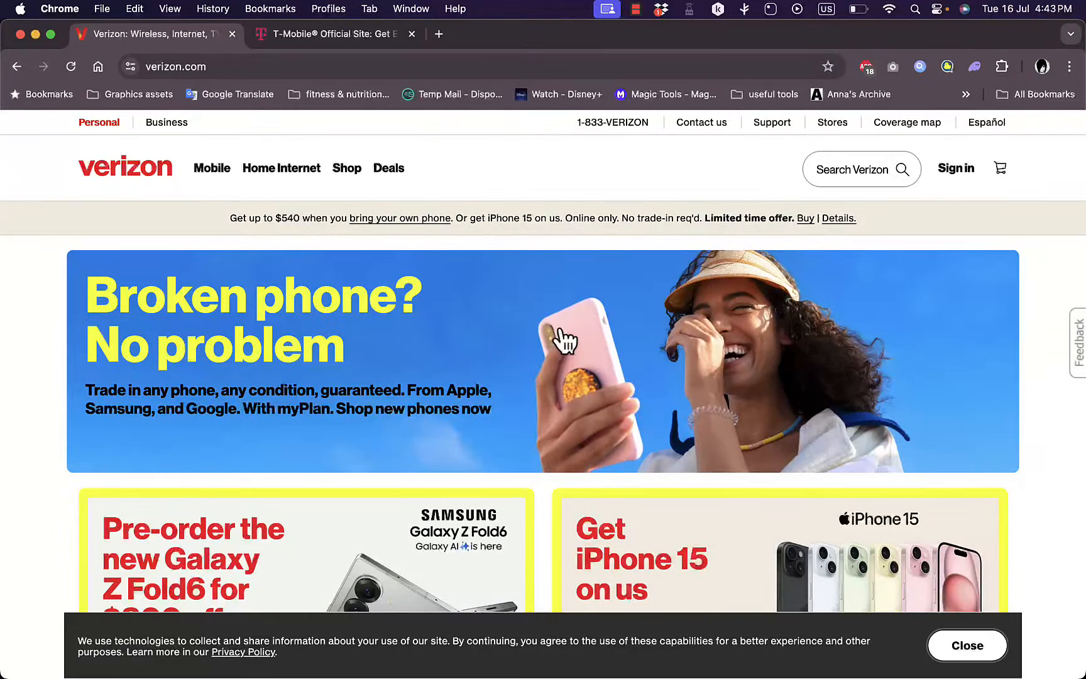
{"action": "scroll", "scroll_direction": "down", "scroll_amount": 3}
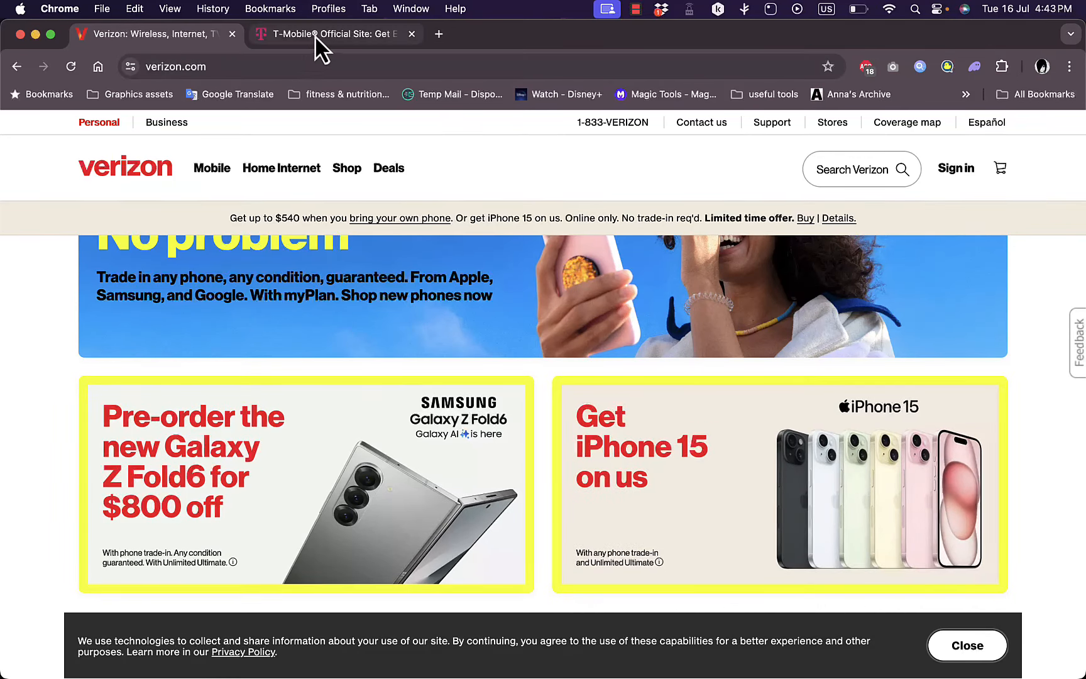
Switch to T-Mobile and scroll down the homepage toward the Shop our best deals section
{"action": "left_click", "coordinate": [332, 34]}
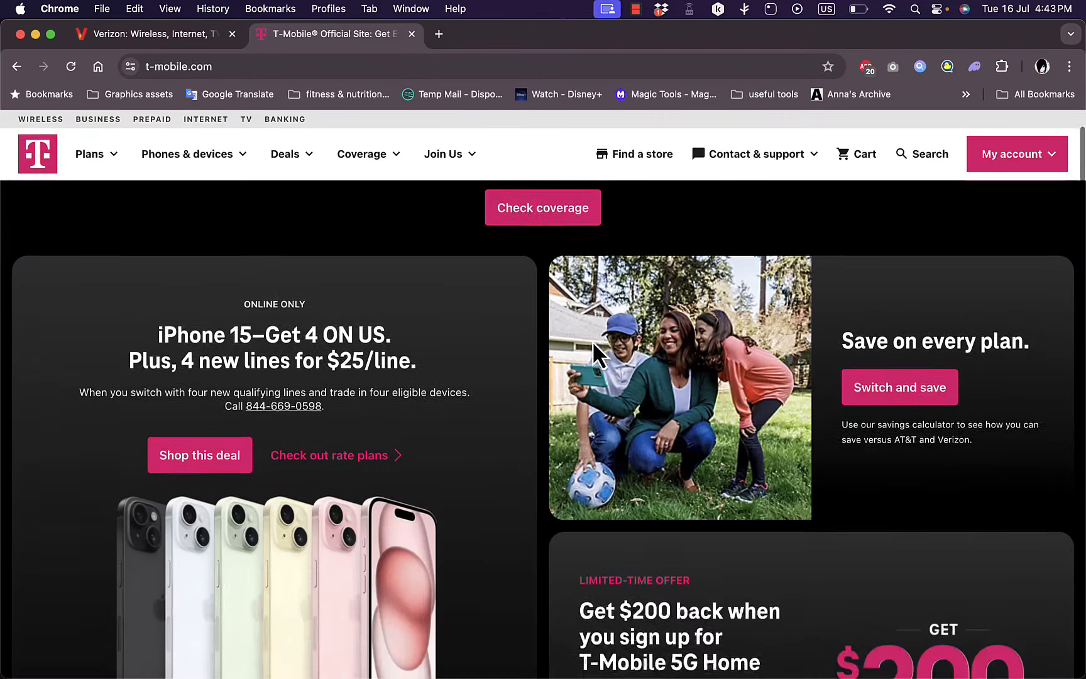
{"action": "scroll", "scroll_direction": "down", "scroll_amount": 3}
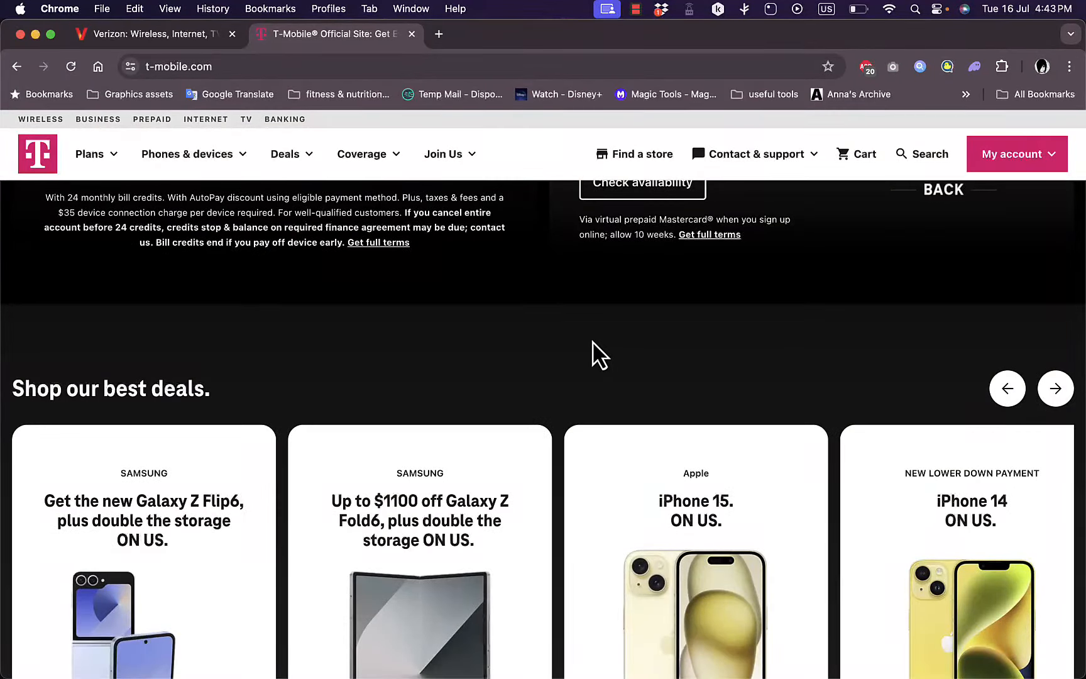
{"action": "scroll", "scroll_direction": "down", "scroll_amount": 3}
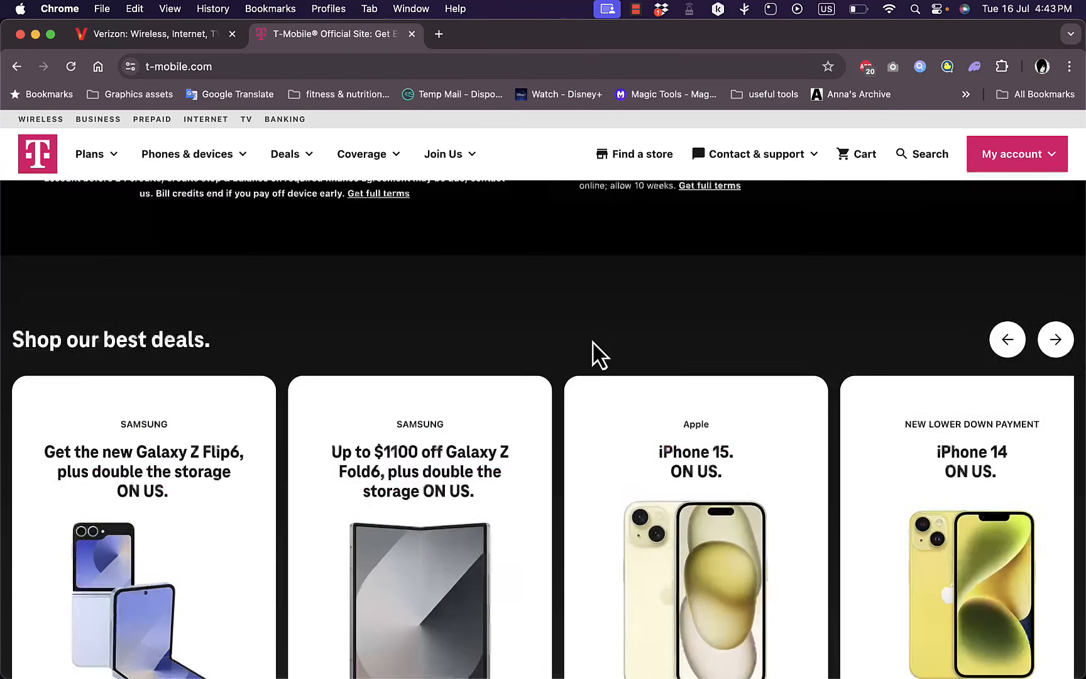
{"action": "scroll", "scroll_direction": "down", "scroll_amount": 3}
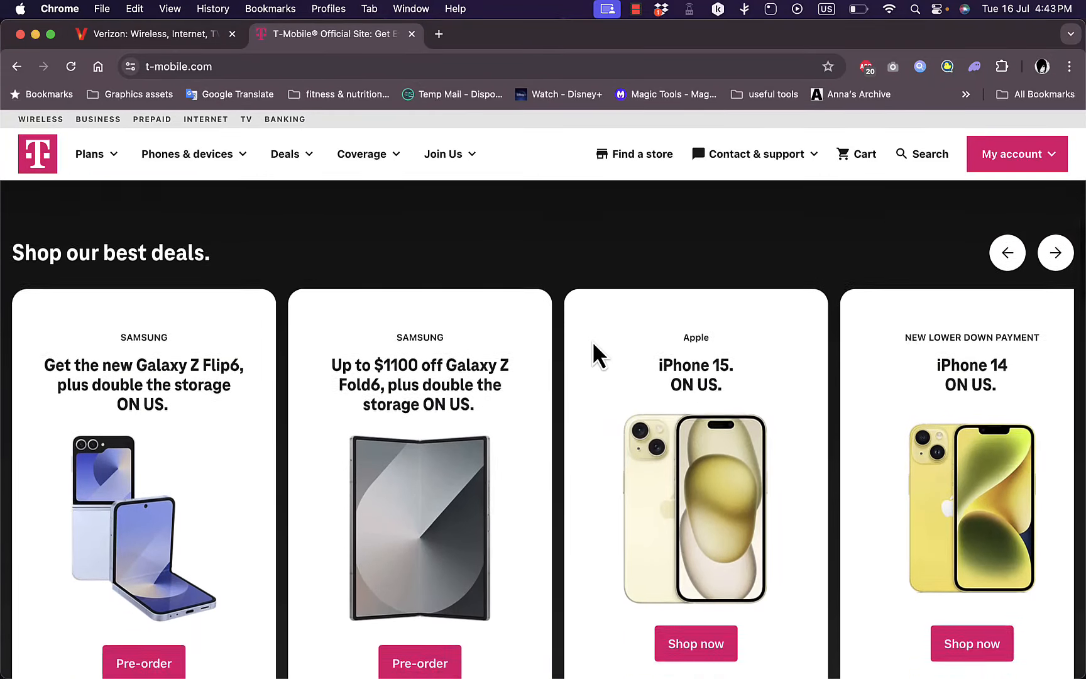
{"action": "scroll", "scroll_direction": "down", "scroll_amount": 3}
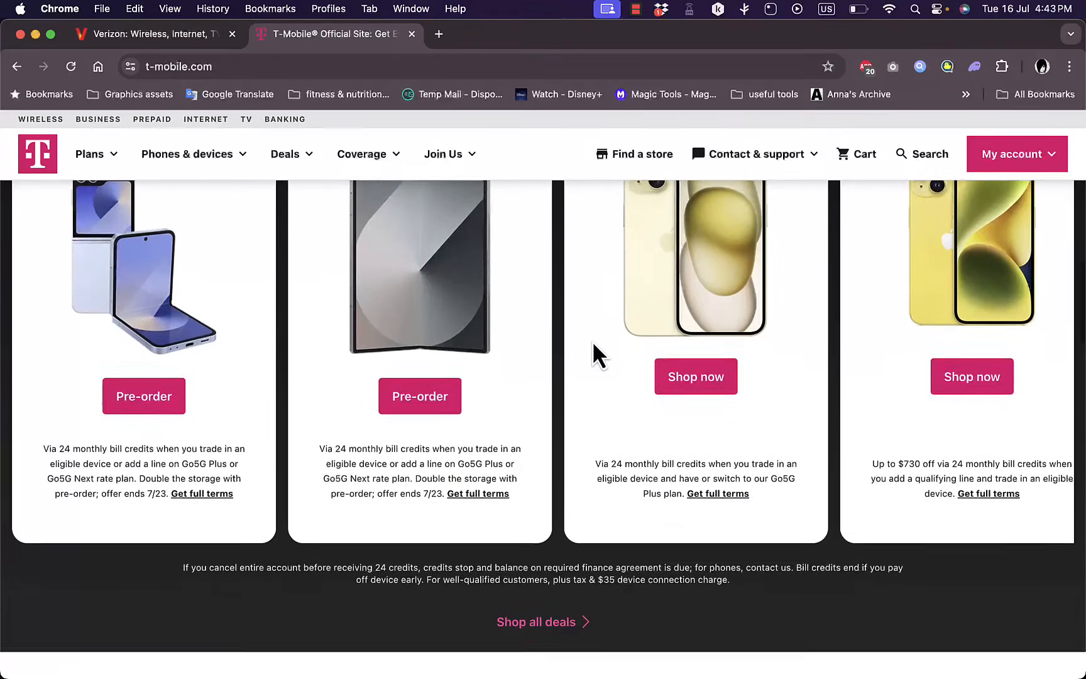
{"action": "scroll", "scroll_direction": "down", "scroll_amount": 3}
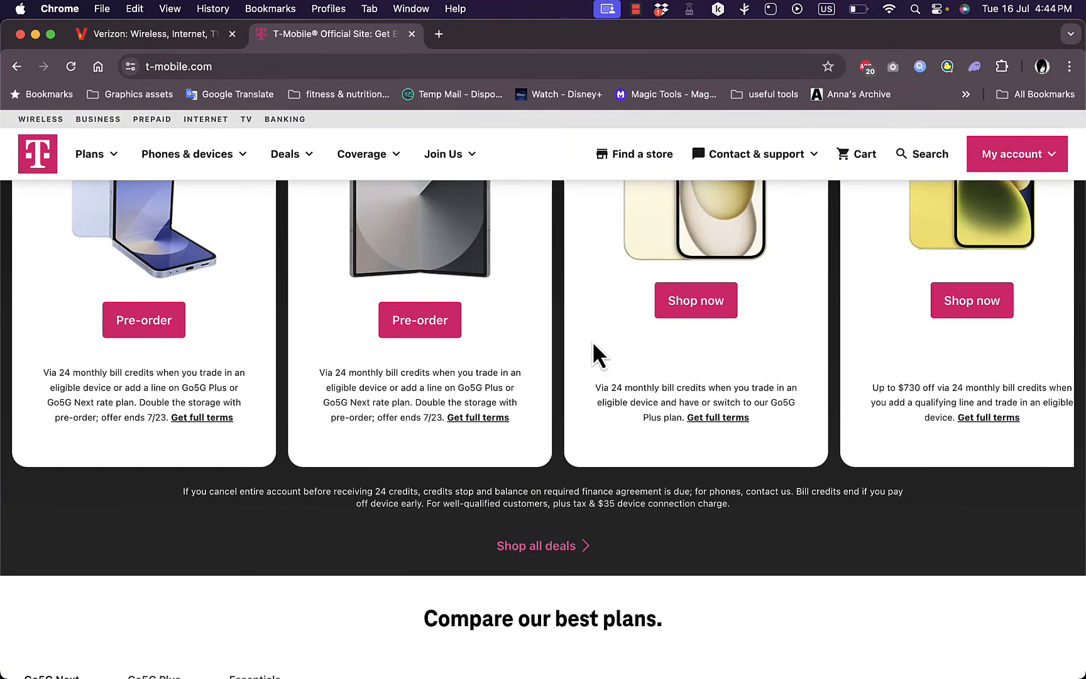
{"action": "scroll", "scroll_direction": "down", "scroll_amount": 3}
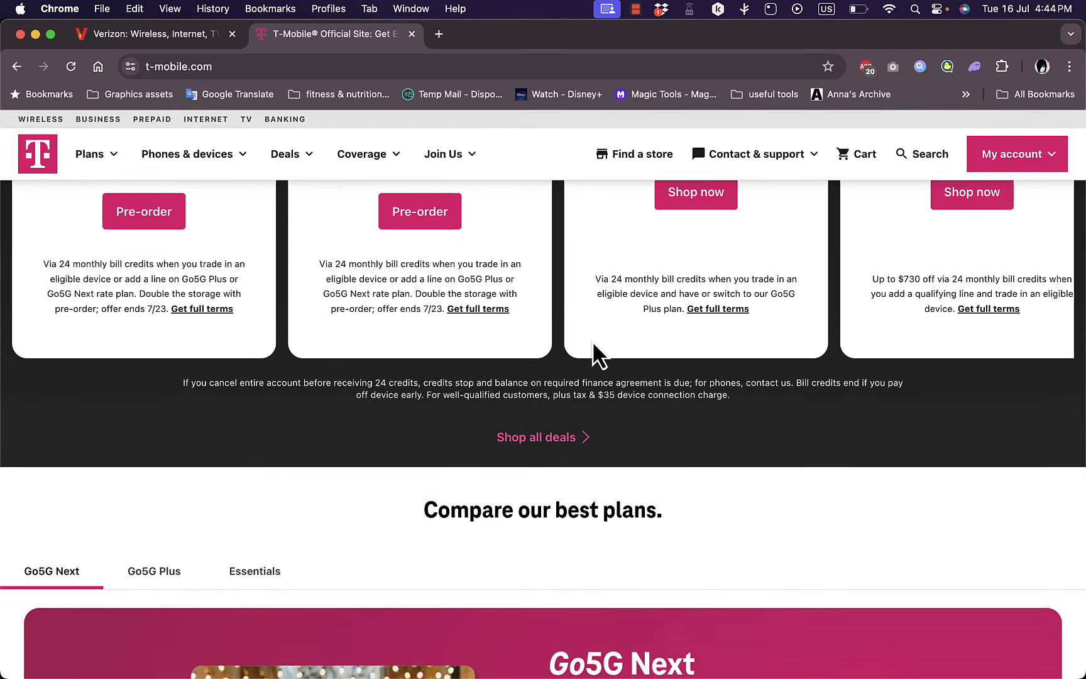
{"action": "scroll", "scroll_direction": "down", "scroll_amount": 3}
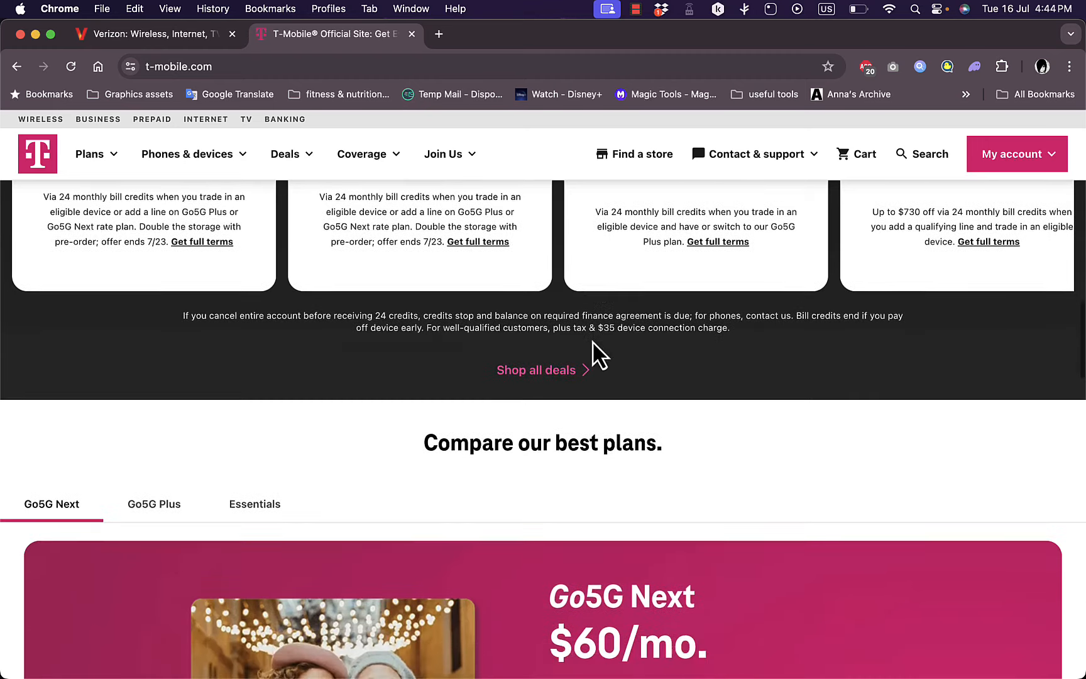
{"action": "scroll", "scroll_direction": "down", "scroll_amount": 3}
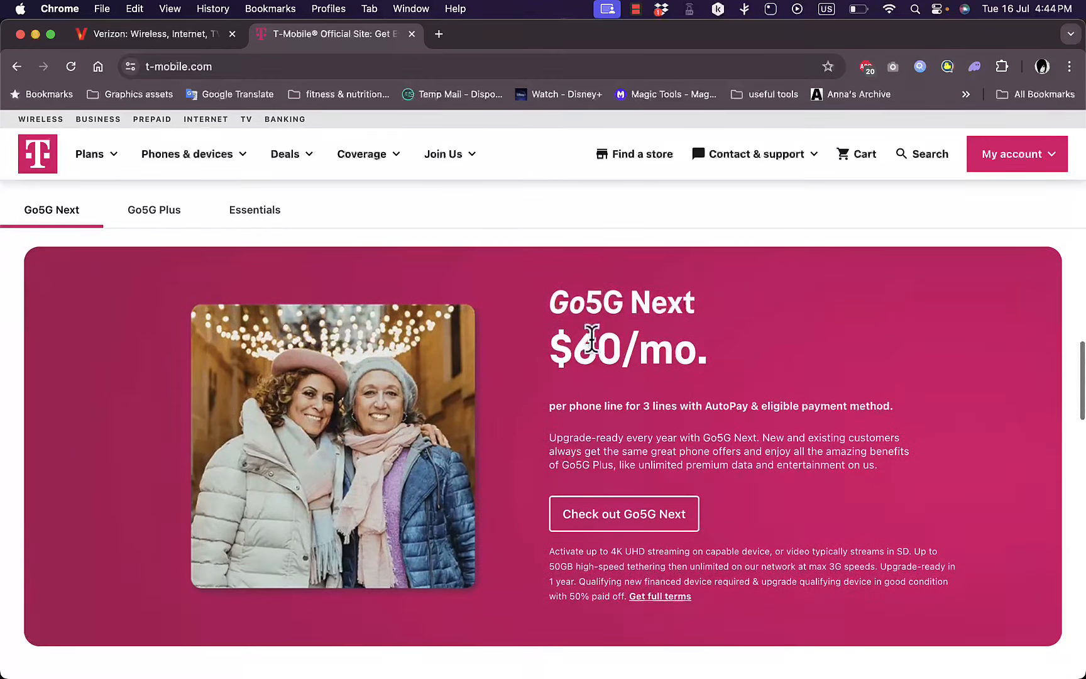
{"action": "scroll", "scroll_direction": "down", "scroll_amount": 3}
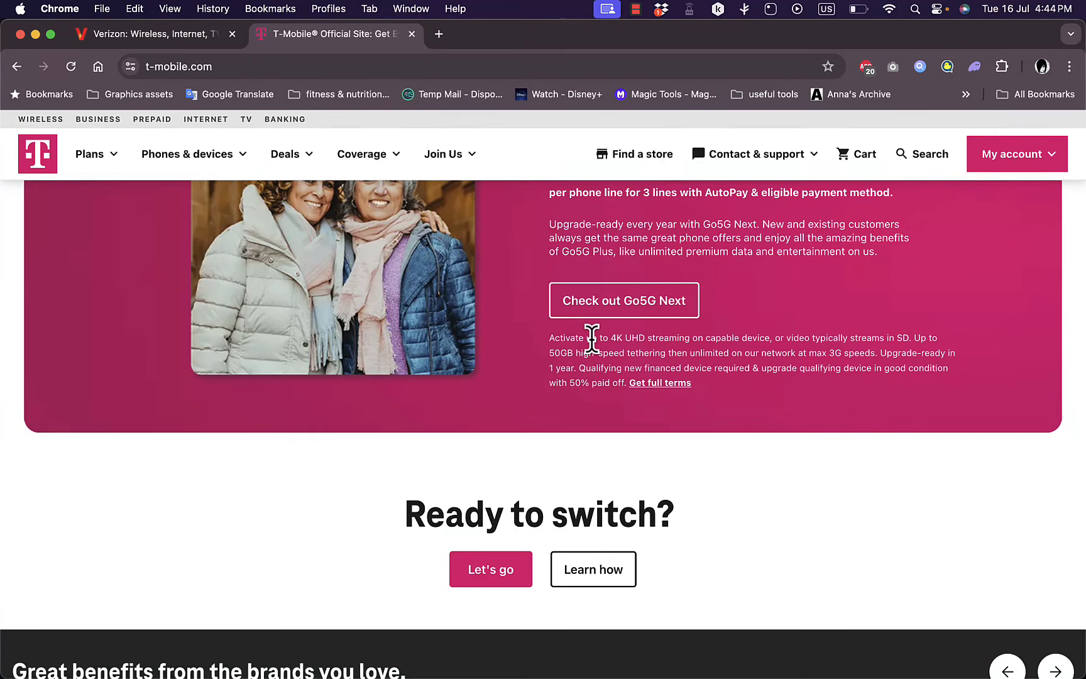
{"action": "scroll", "scroll_direction": "down", "scroll_amount": 3}
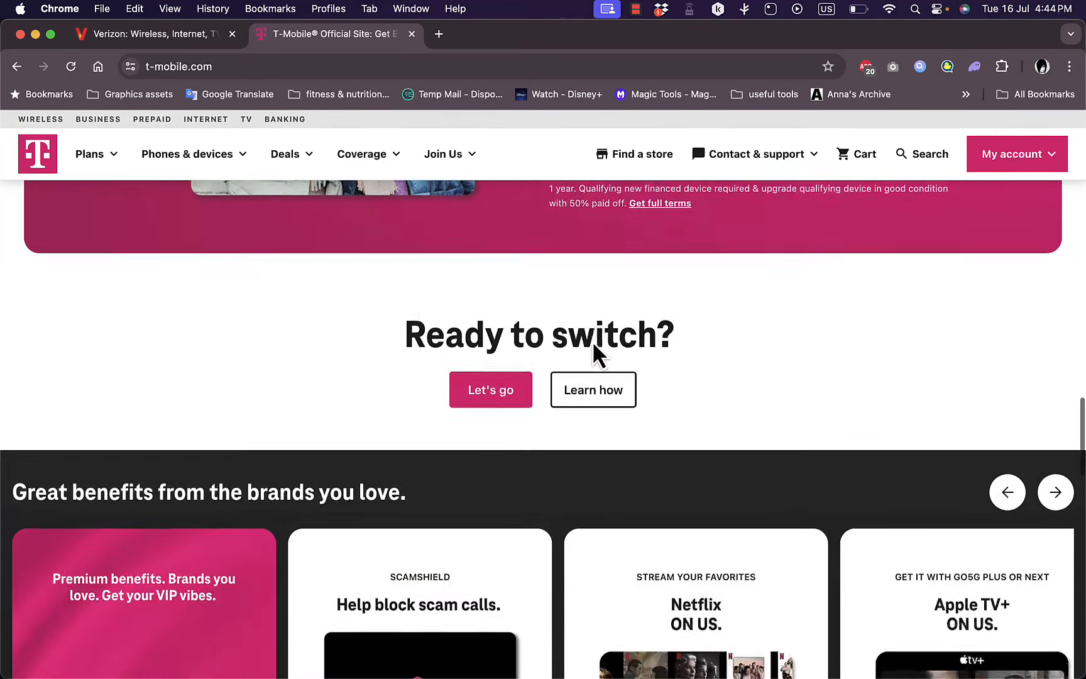
{"action": "scroll", "scroll_direction": "down", "scroll_amount": 3}
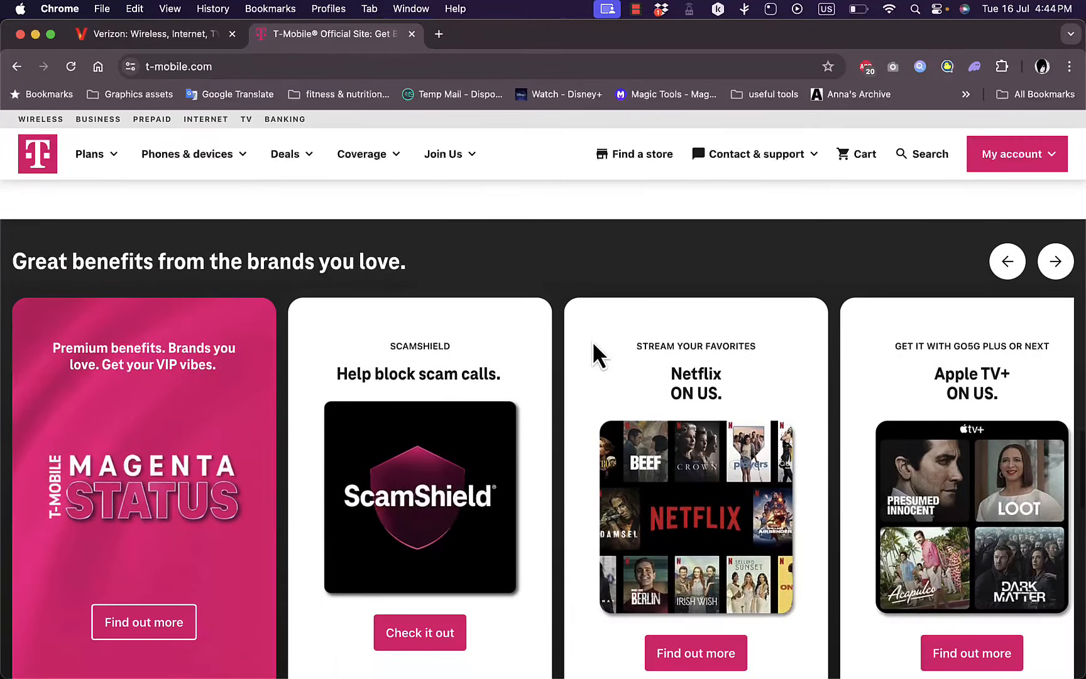
Scroll back and forth around the deals carousel, reviewing the phone offer cards
{"action": "scroll", "scroll_direction": "up", "scroll_amount": 3}
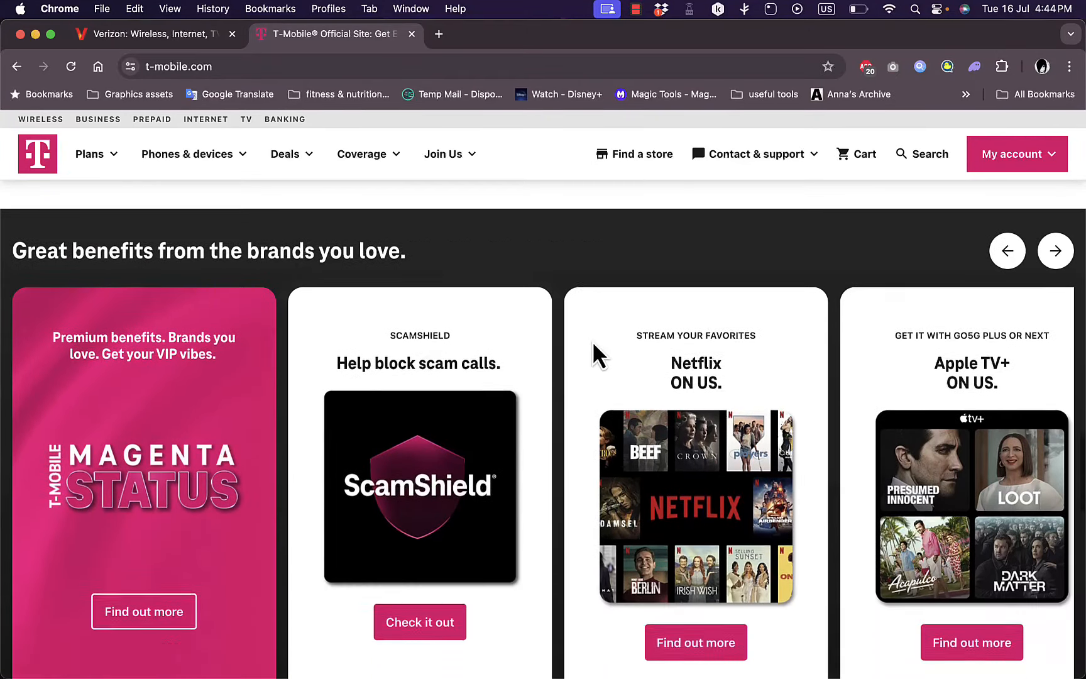
{"action": "scroll", "scroll_direction": "down", "scroll_amount": 3}
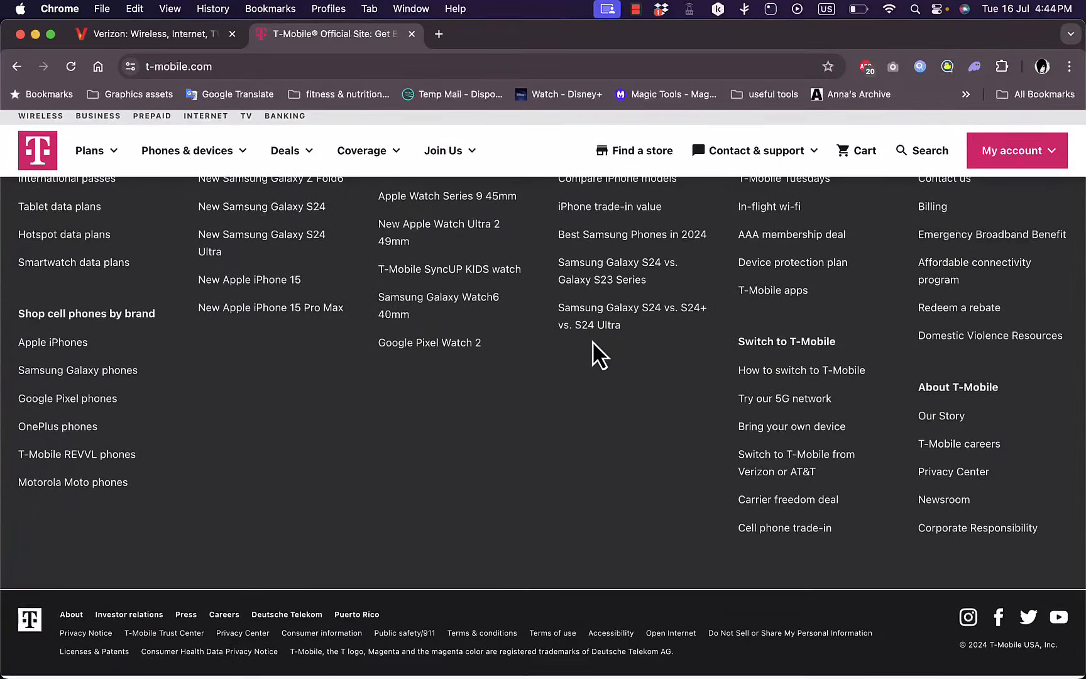
{"action": "scroll", "scroll_direction": "up", "scroll_amount": 3}
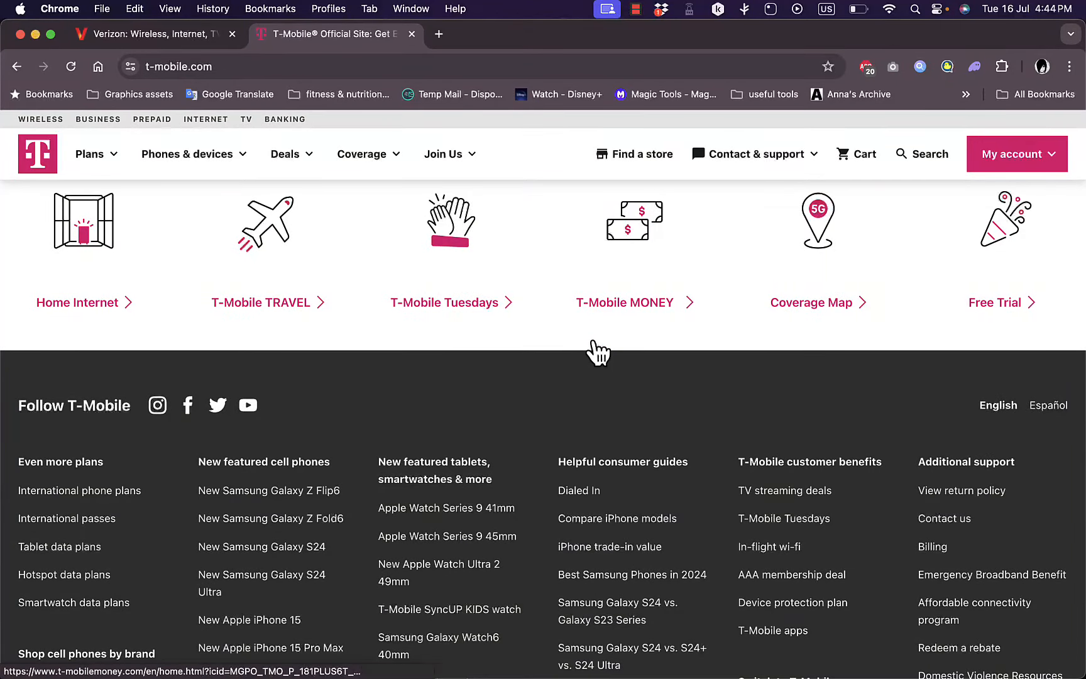
{"action": "scroll", "scroll_direction": "down", "scroll_amount": 3}
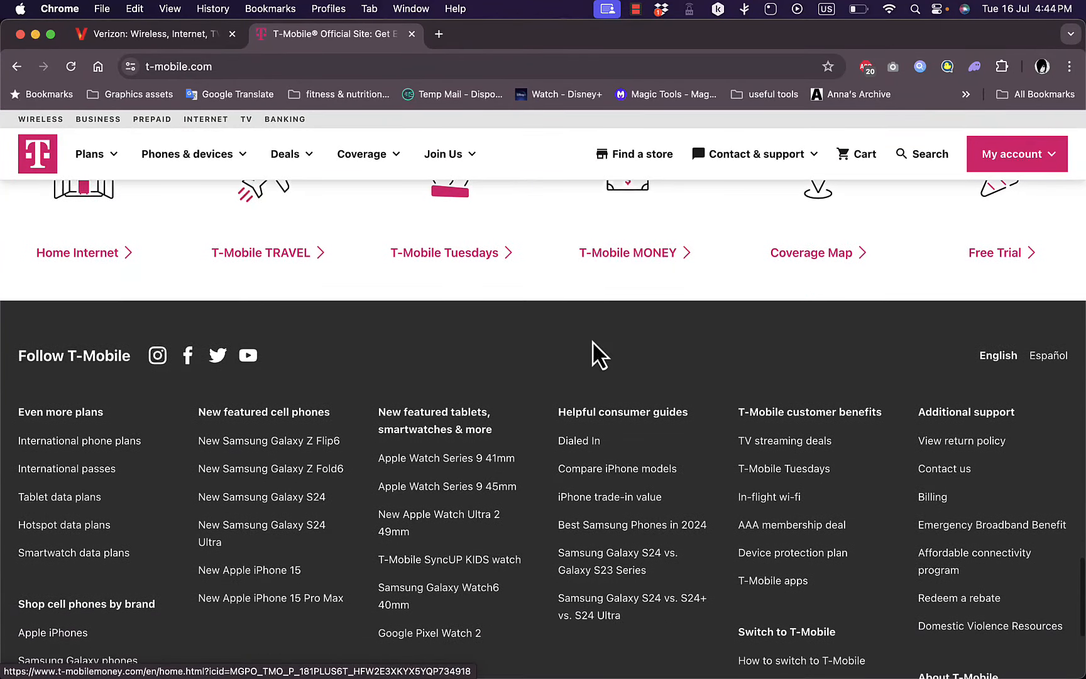
{"action": "scroll", "scroll_direction": "down", "scroll_amount": 3}
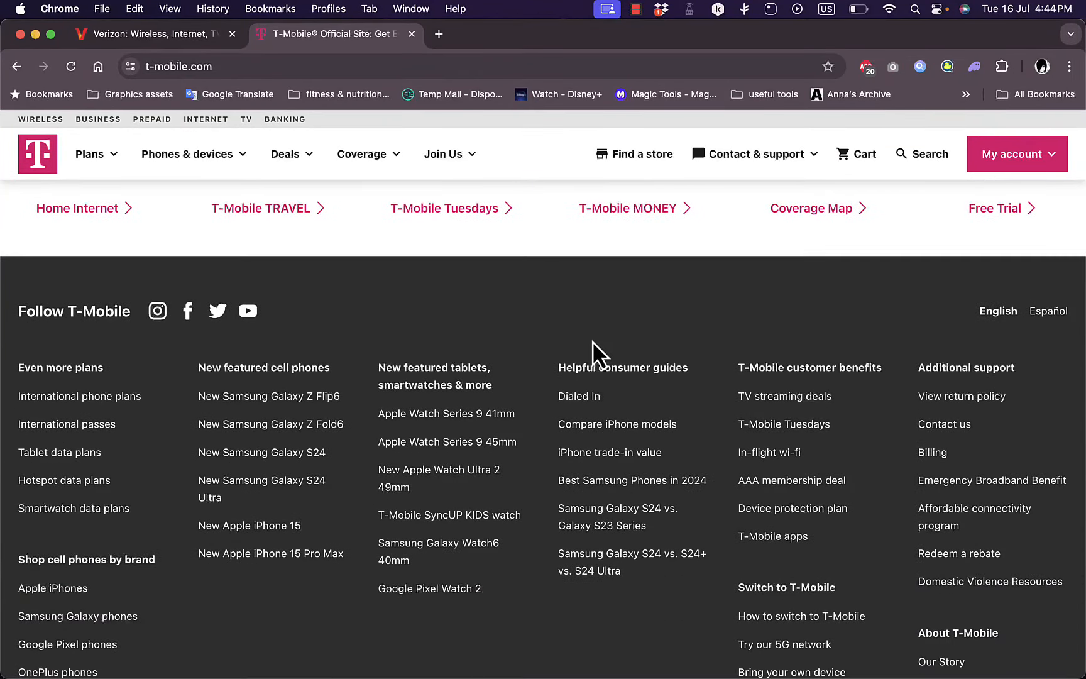
{"action": "scroll", "scroll_direction": "up", "scroll_amount": 3}
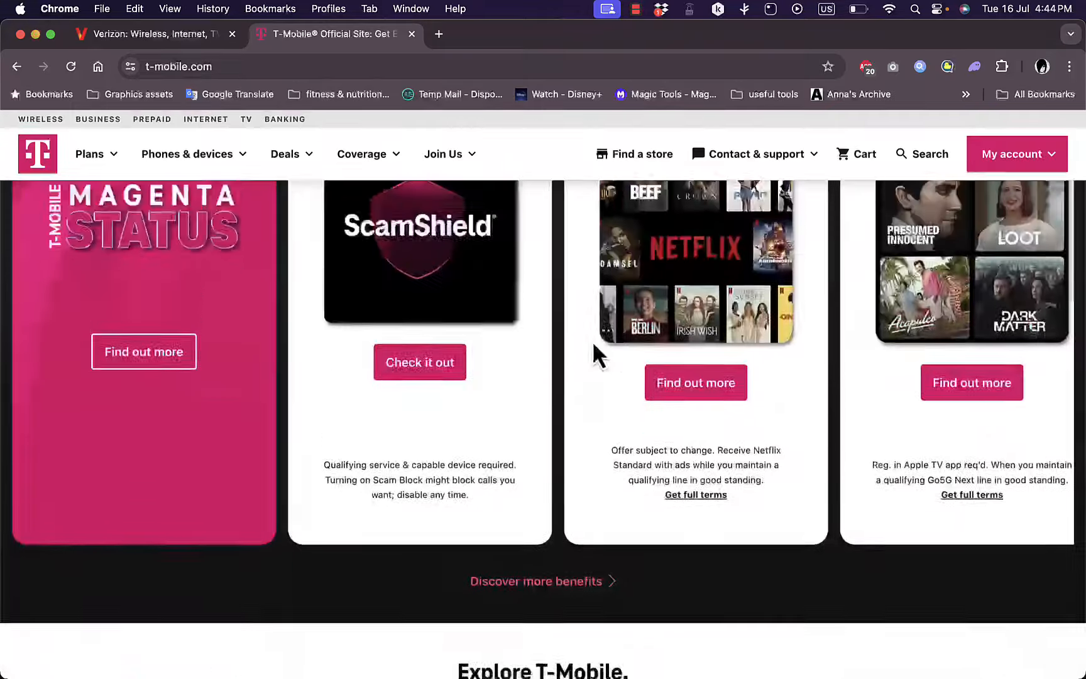
{"action": "scroll", "scroll_direction": "down", "scroll_amount": 3}
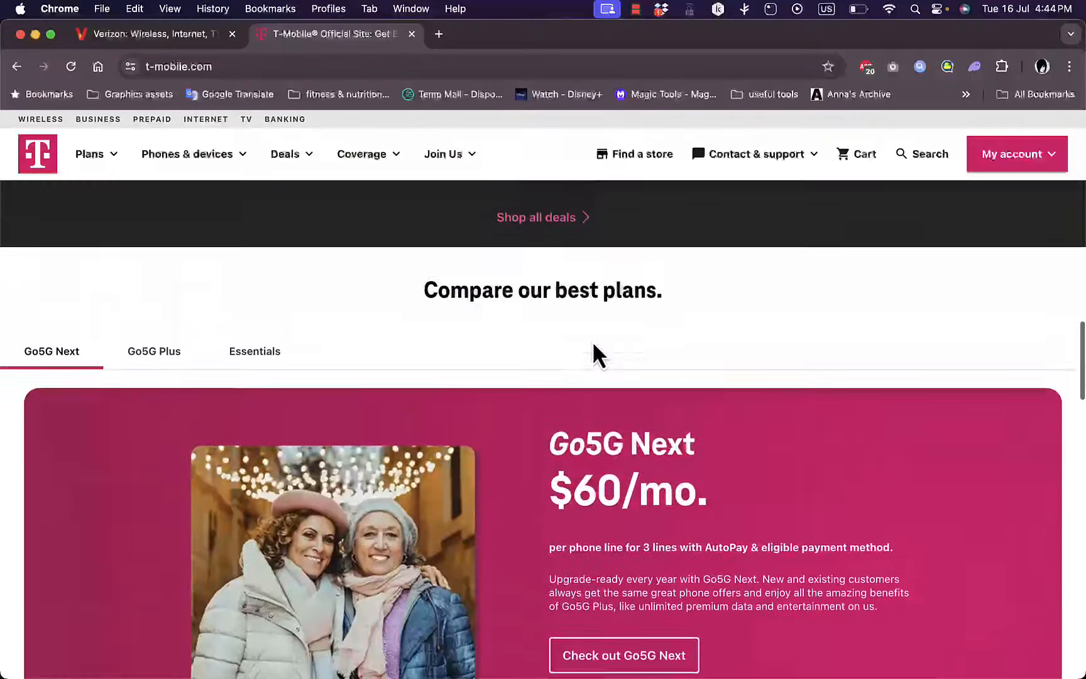
{"action": "scroll", "scroll_direction": "up", "scroll_amount": 3}
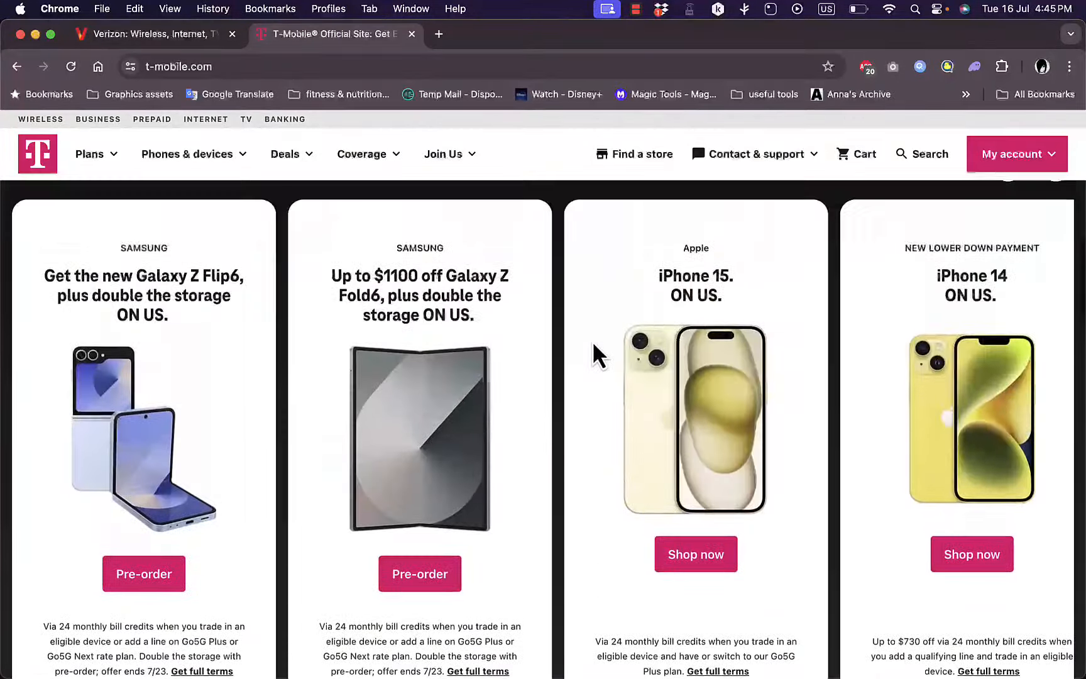
{"action": "scroll", "scroll_direction": "up", "scroll_amount": 3}
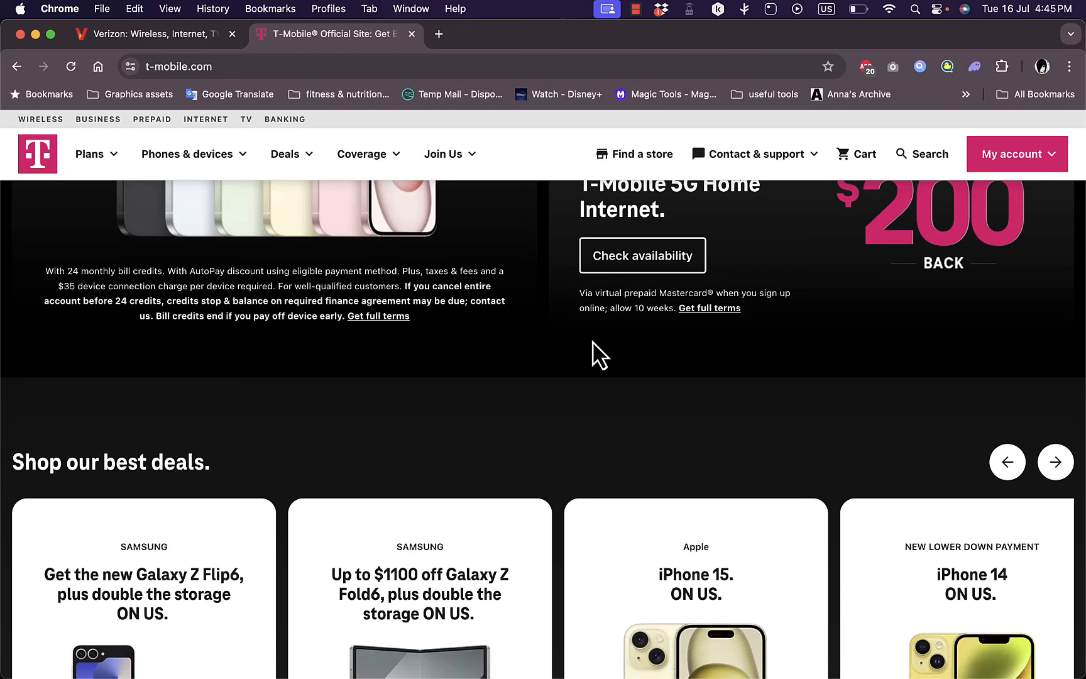
Scroll further down, then settle on the Galaxy Z Flip6, Z Fold6, iPhone 15 and iPhone 14 deals
{"action": "scroll", "scroll_direction": "down", "scroll_amount": 3}
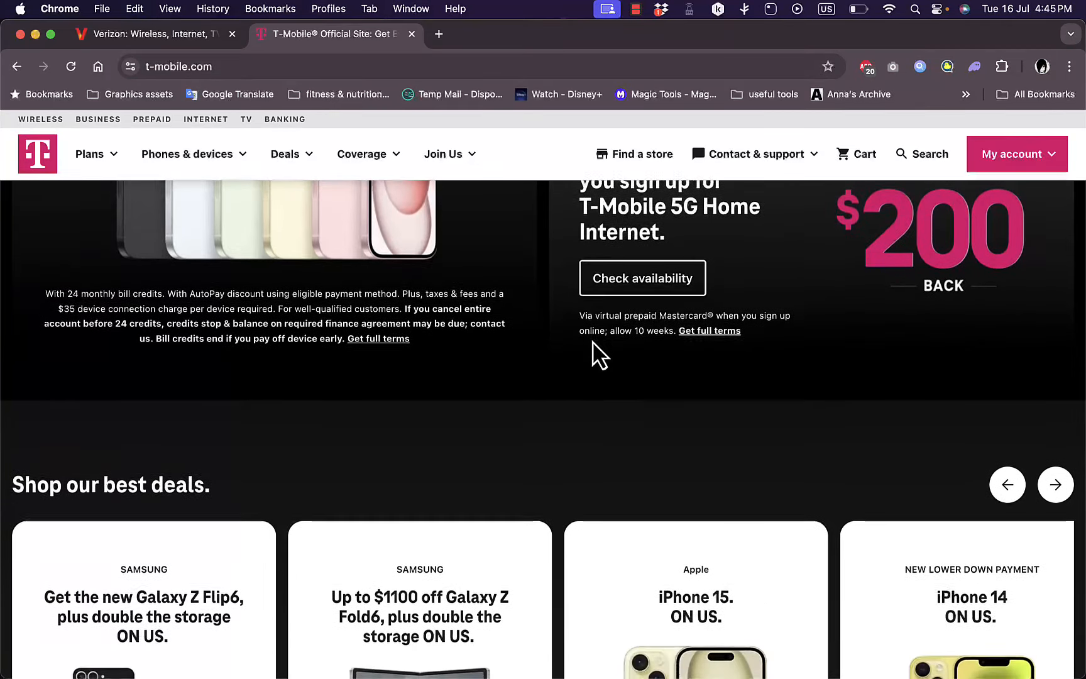
{"action": "scroll", "scroll_direction": "down", "scroll_amount": 3}
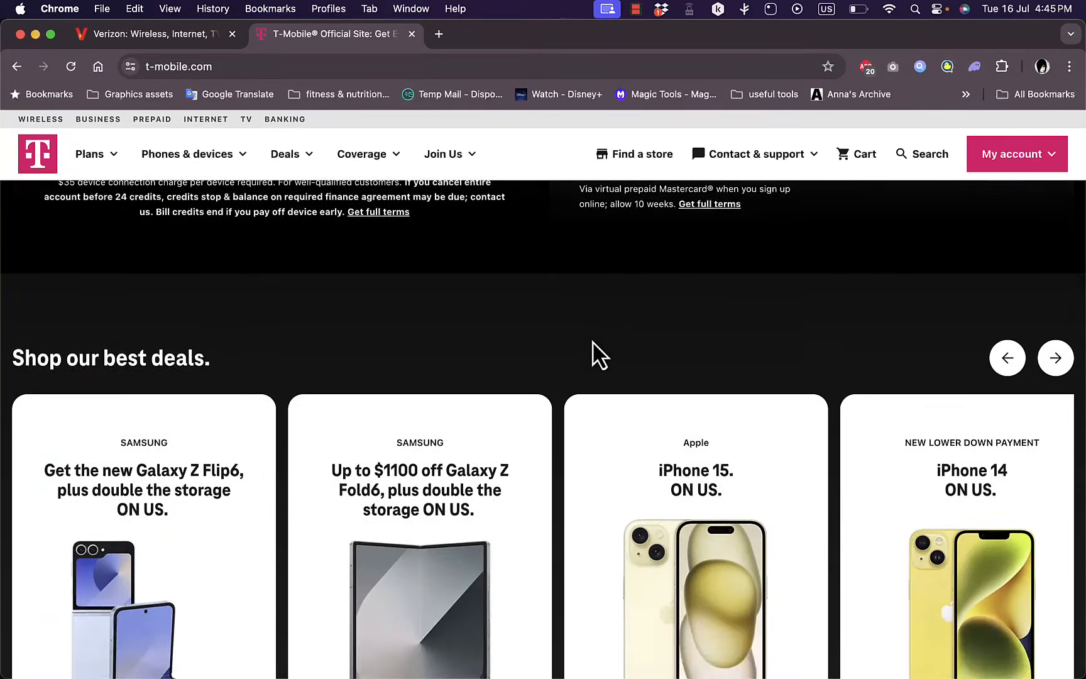
{"action": "scroll", "scroll_direction": "down", "scroll_amount": 3}
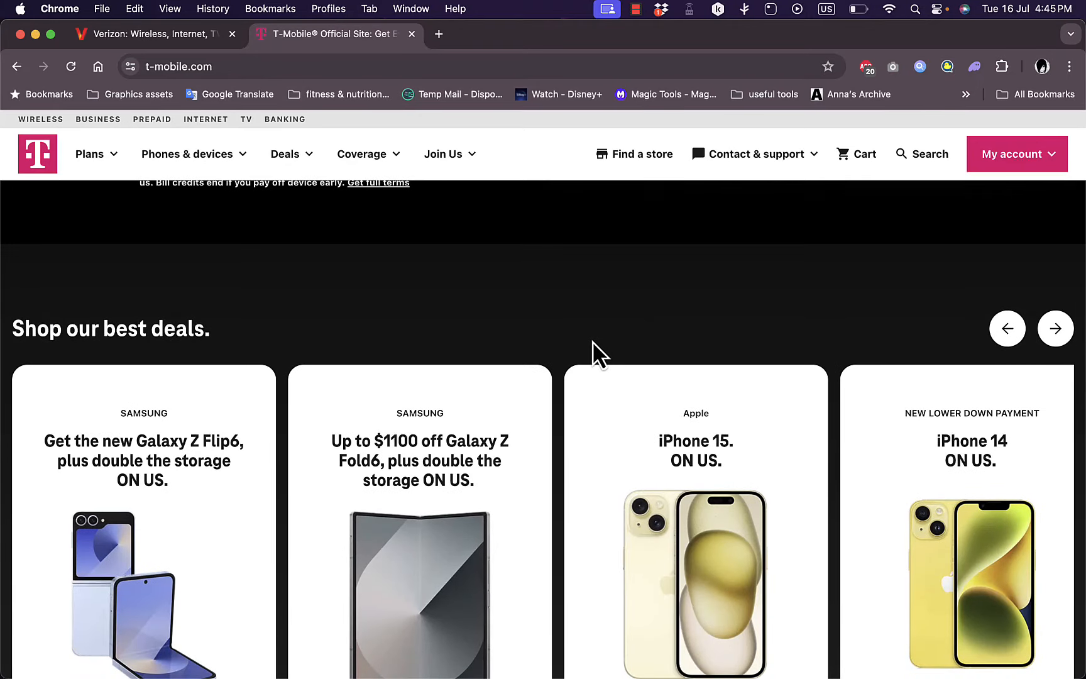
{"action": "scroll", "scroll_direction": "down", "scroll_amount": 3}
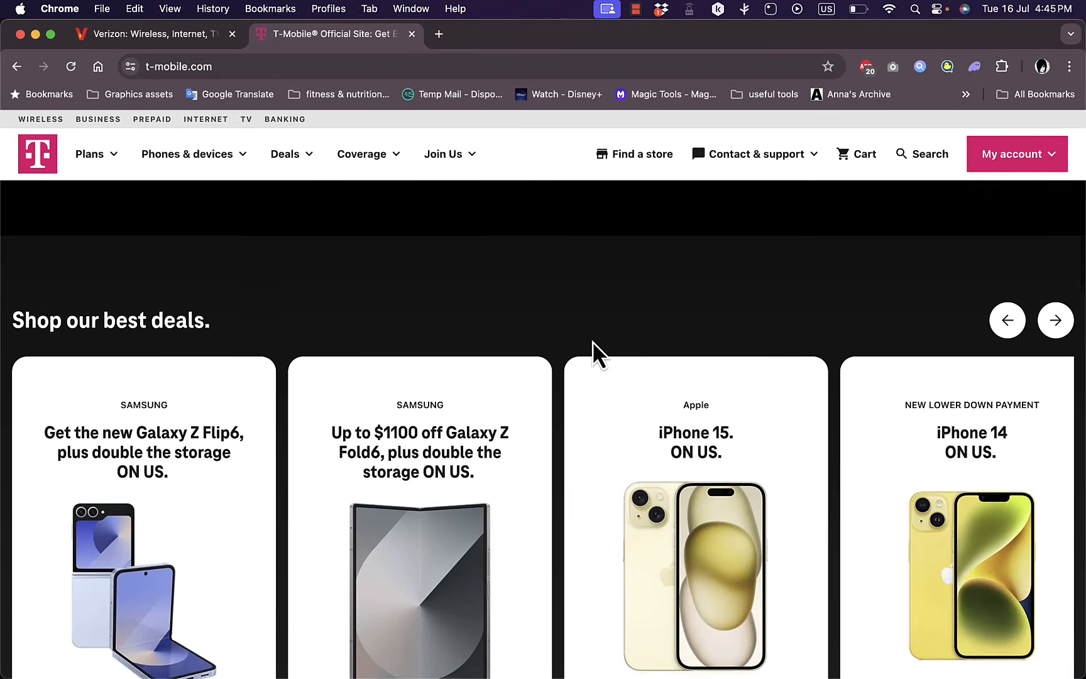
{"action": "scroll", "scroll_direction": "down", "scroll_amount": 3}
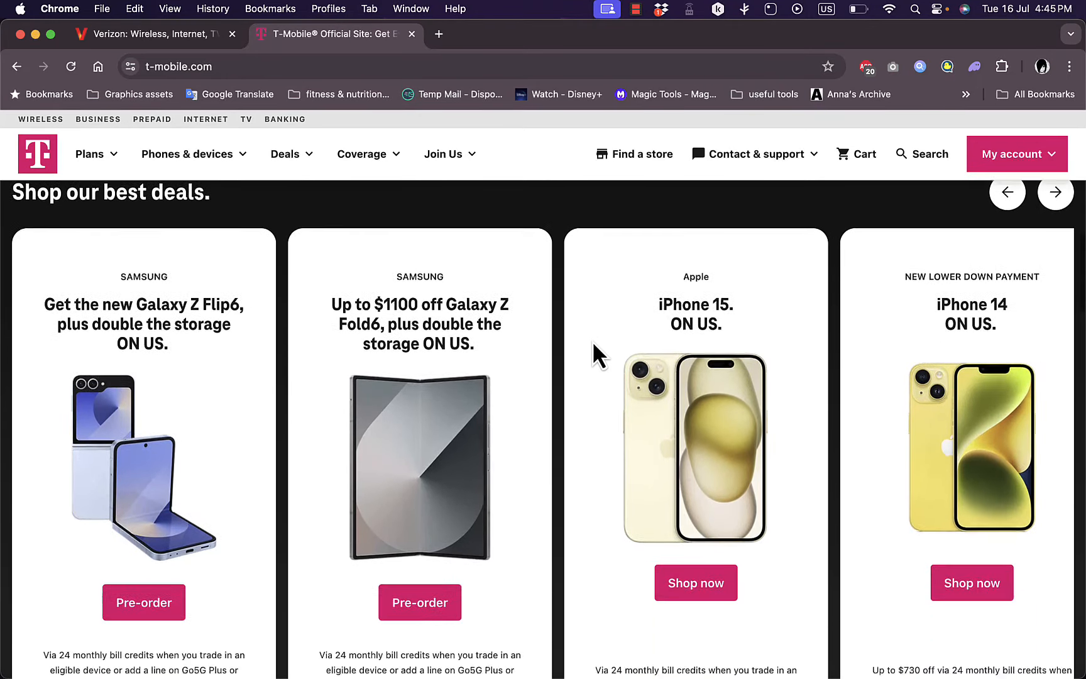
{"action": "scroll", "scroll_direction": "down", "scroll_amount": 3}
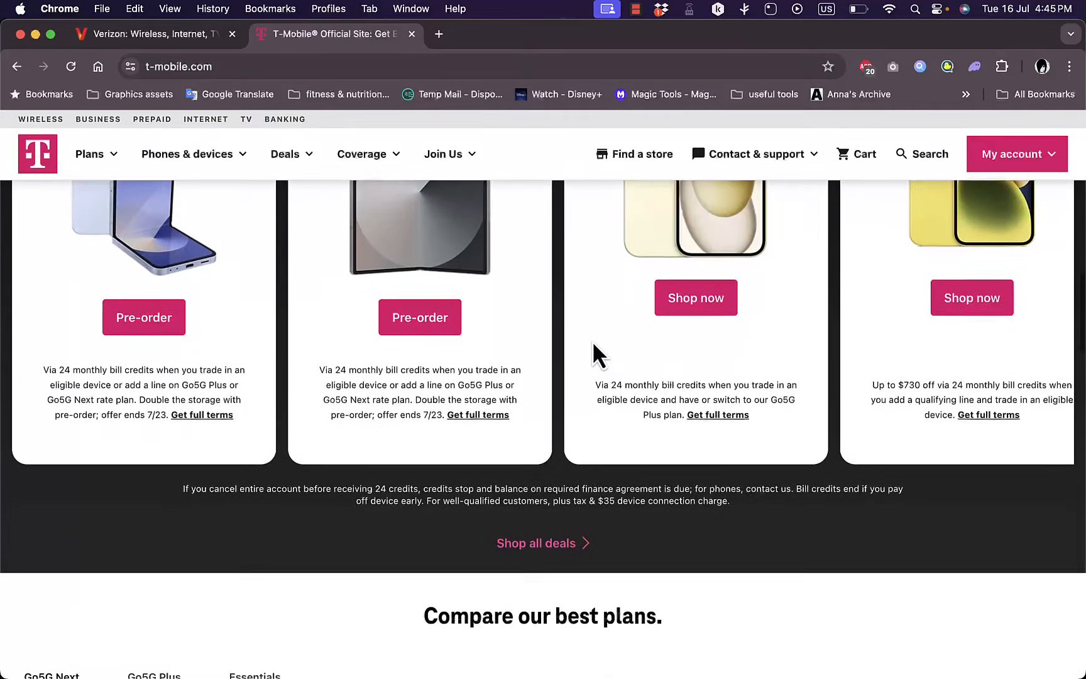
{"action": "scroll", "scroll_direction": "down", "scroll_amount": 3}
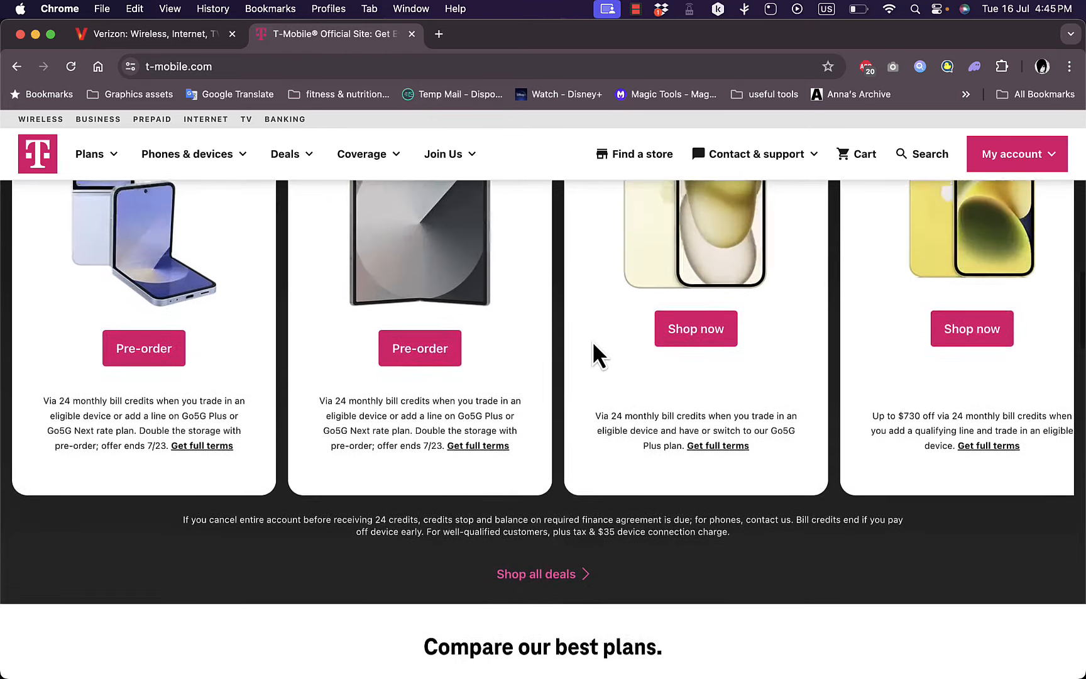
{"action": "scroll", "scroll_direction": "up", "scroll_amount": 3}
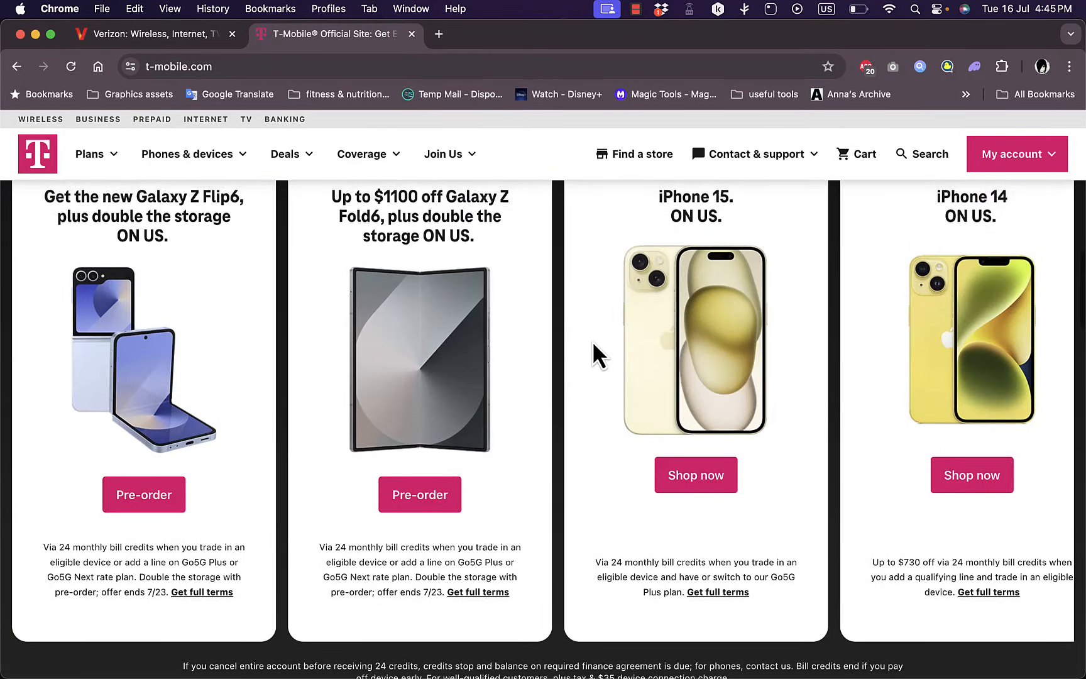
{"action": "left_click", "coordinate": [156, 34]}
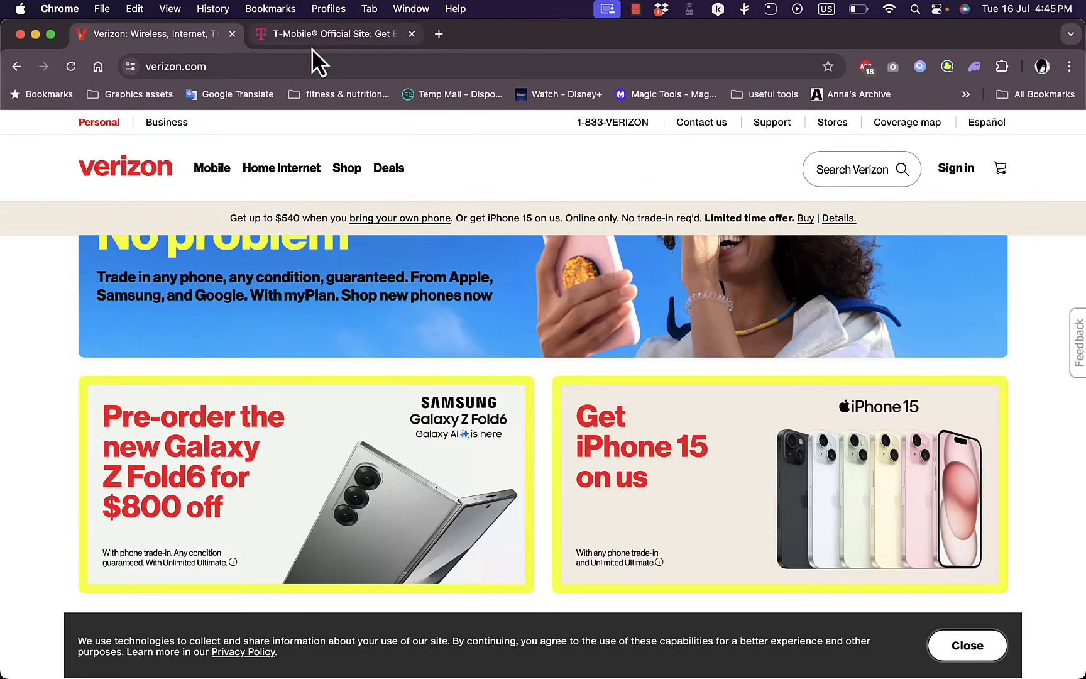
{"action": "left_click", "coordinate": [332, 33]}
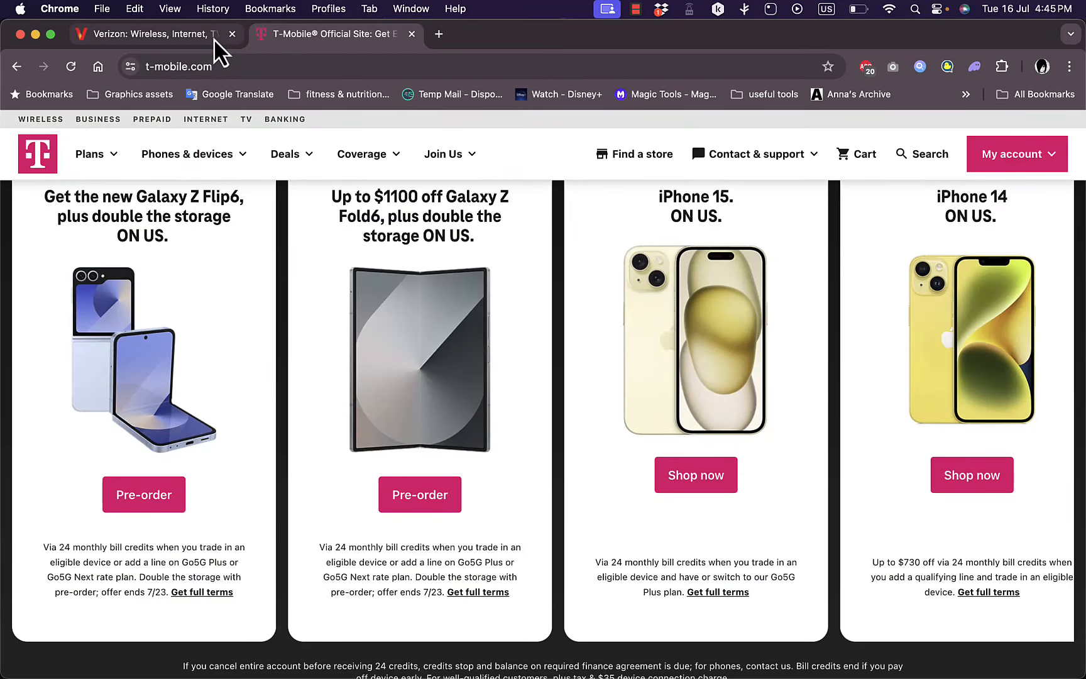
{"action": "left_click", "coordinate": [153, 34]}
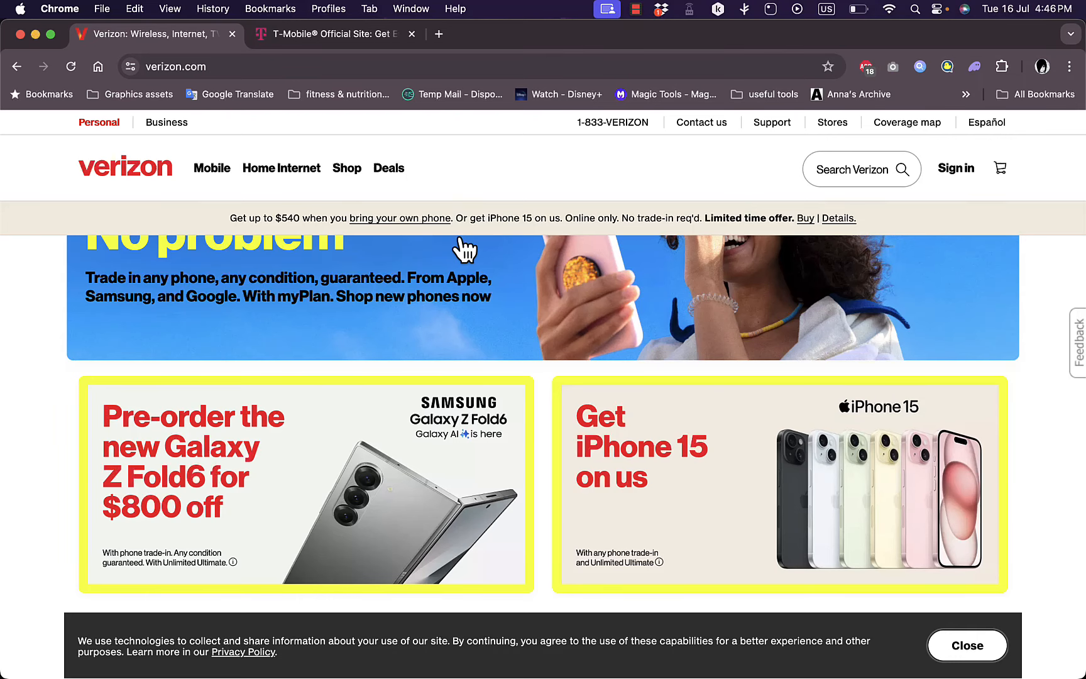
{"action": "scroll", "scroll_direction": "down", "scroll_amount": 3}
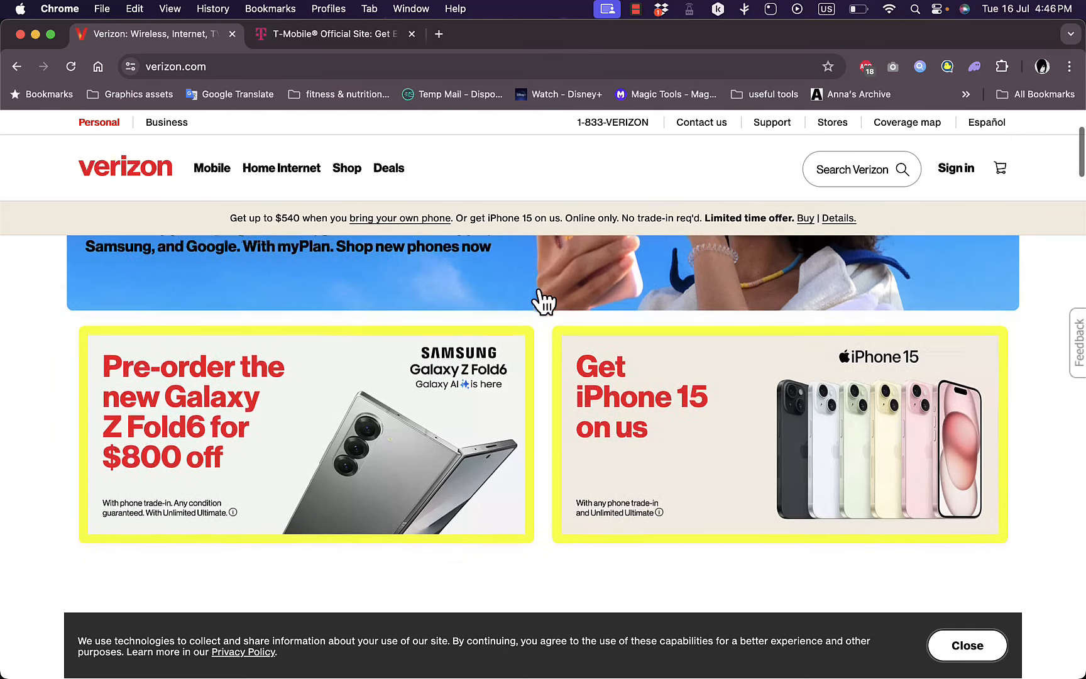
{"action": "scroll", "scroll_direction": "down", "scroll_amount": 3}
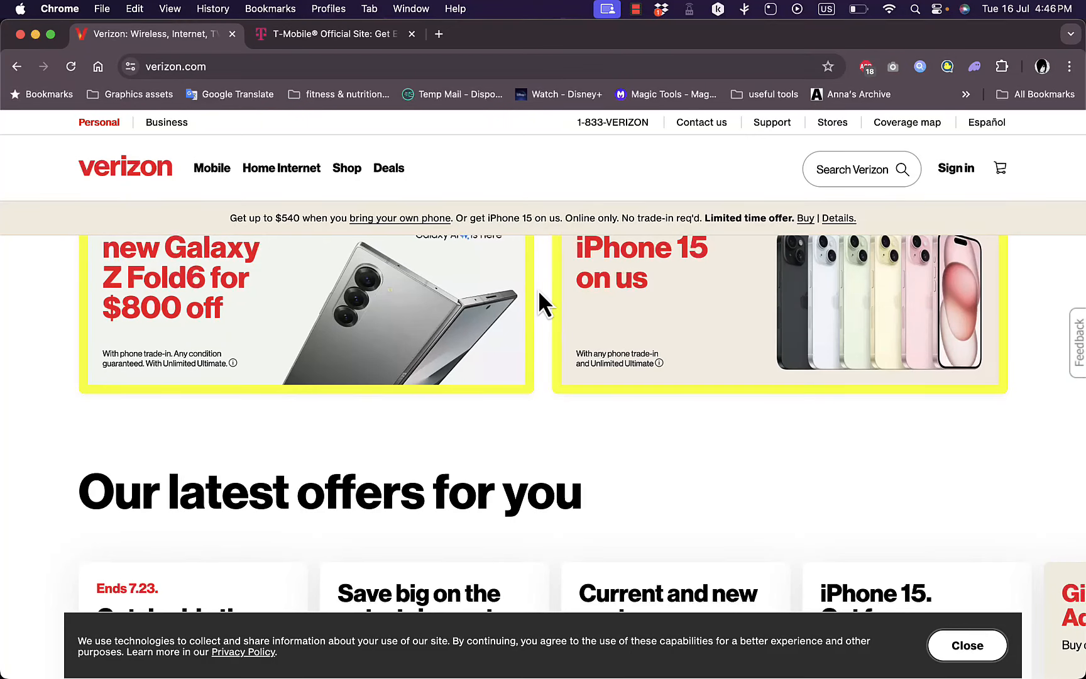
{"action": "mouse_move", "coordinate": [416, 49]}
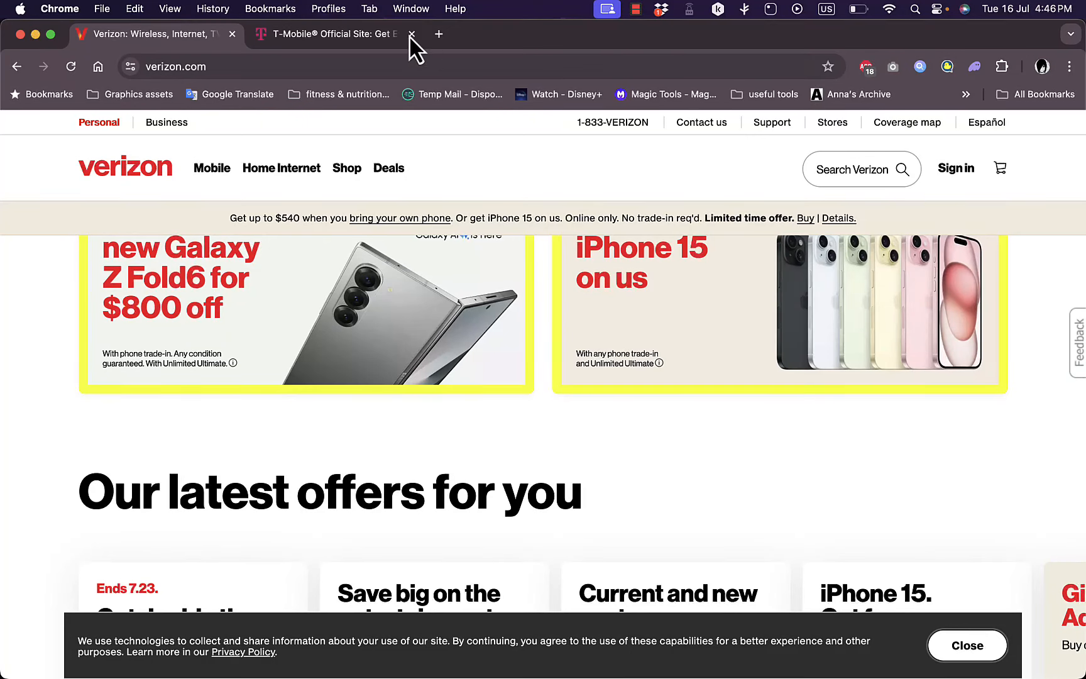
{"action": "left_click", "coordinate": [325, 34]}
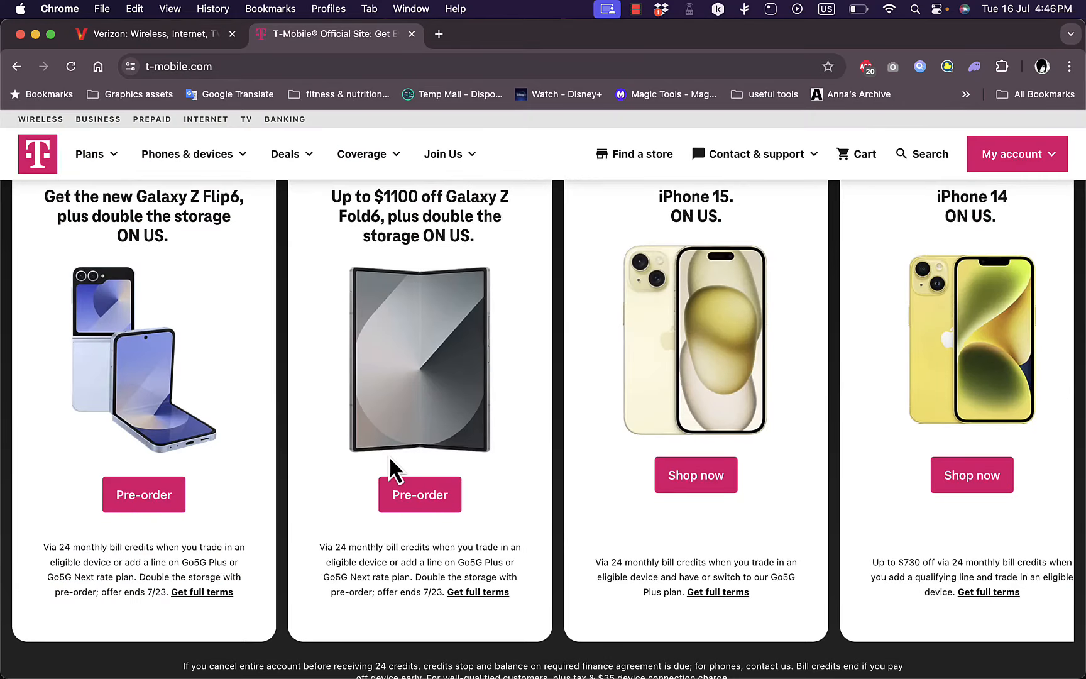
{"action": "mouse_move", "coordinate": [314, 411]}
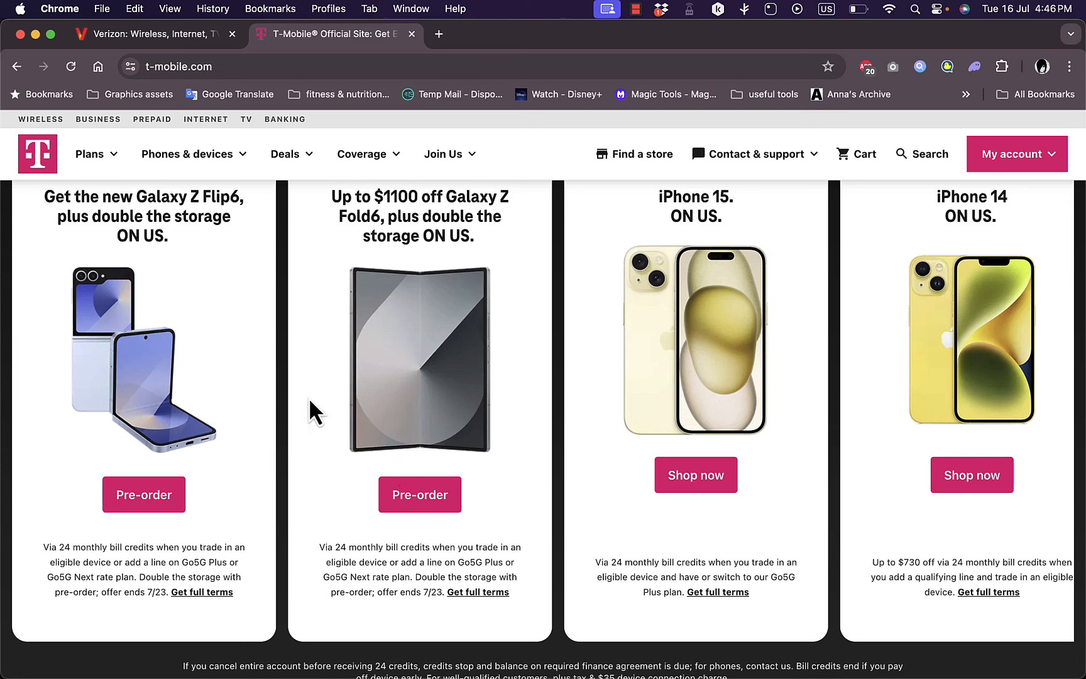
{"action": "mouse_move", "coordinate": [443, 391]}
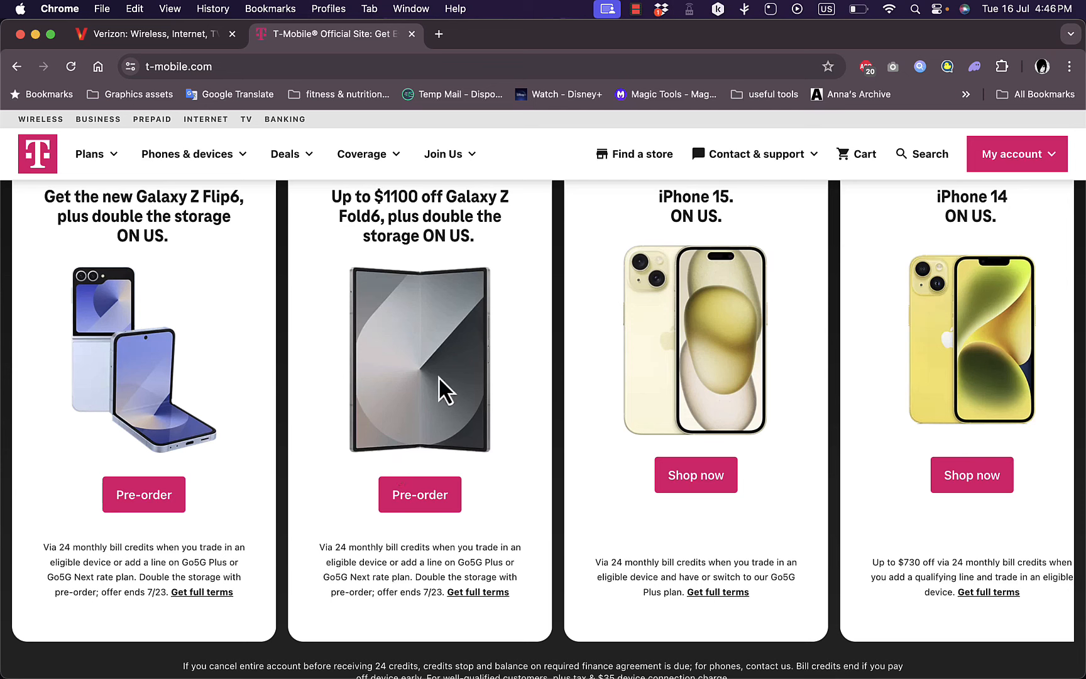
{"action": "mouse_move", "coordinate": [225, 204]}
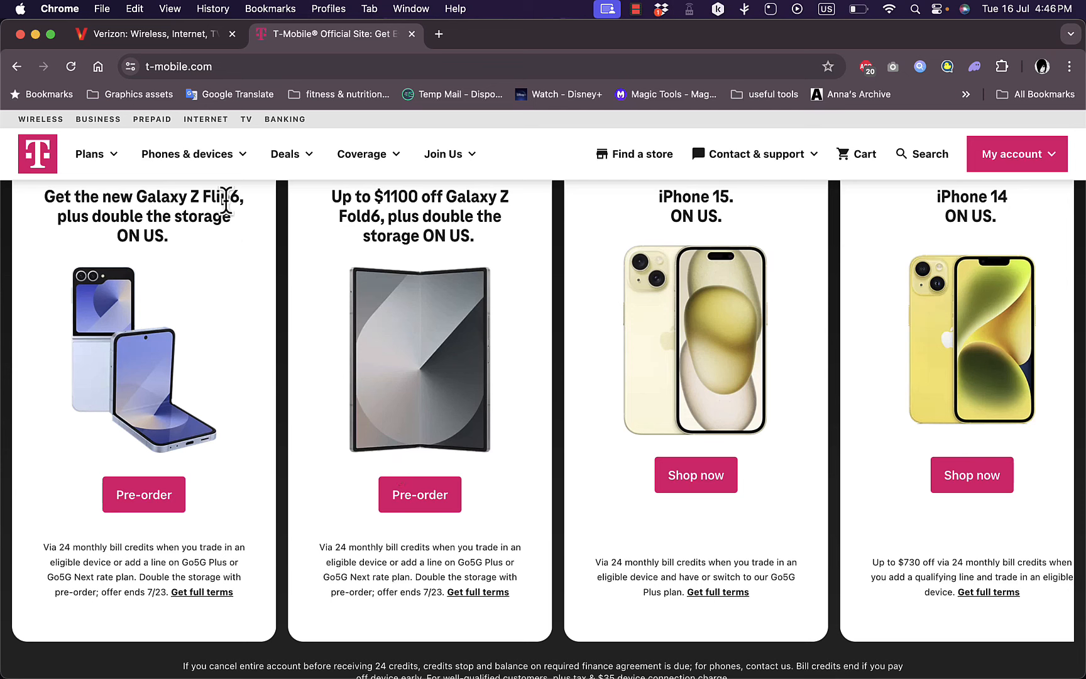
Bring the Verizon tab forward and scroll up to the Broken phone? No problem trade-in banner
{"action": "left_click", "coordinate": [152, 32]}
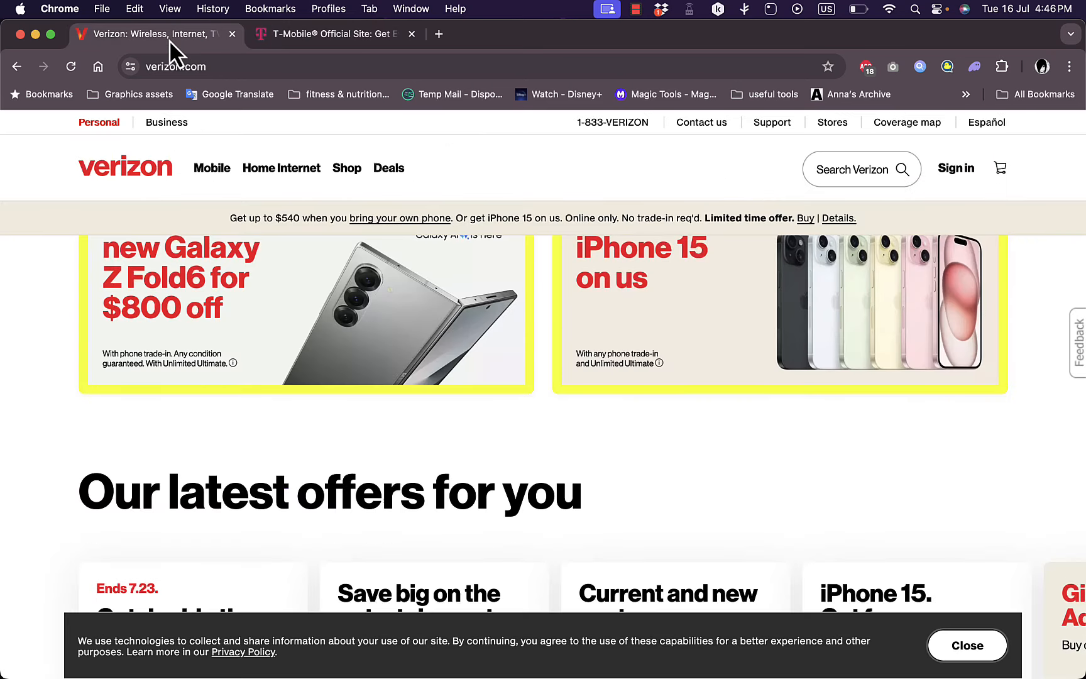
{"action": "mouse_move", "coordinate": [506, 424]}
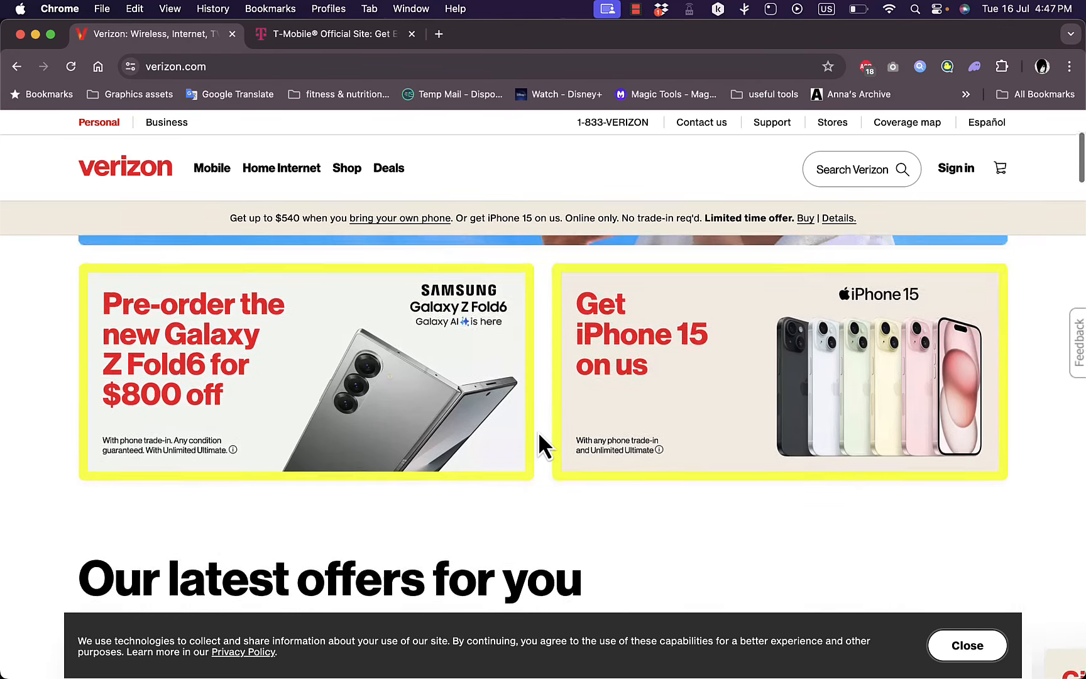
{"action": "scroll", "scroll_direction": "up", "scroll_amount": 3}
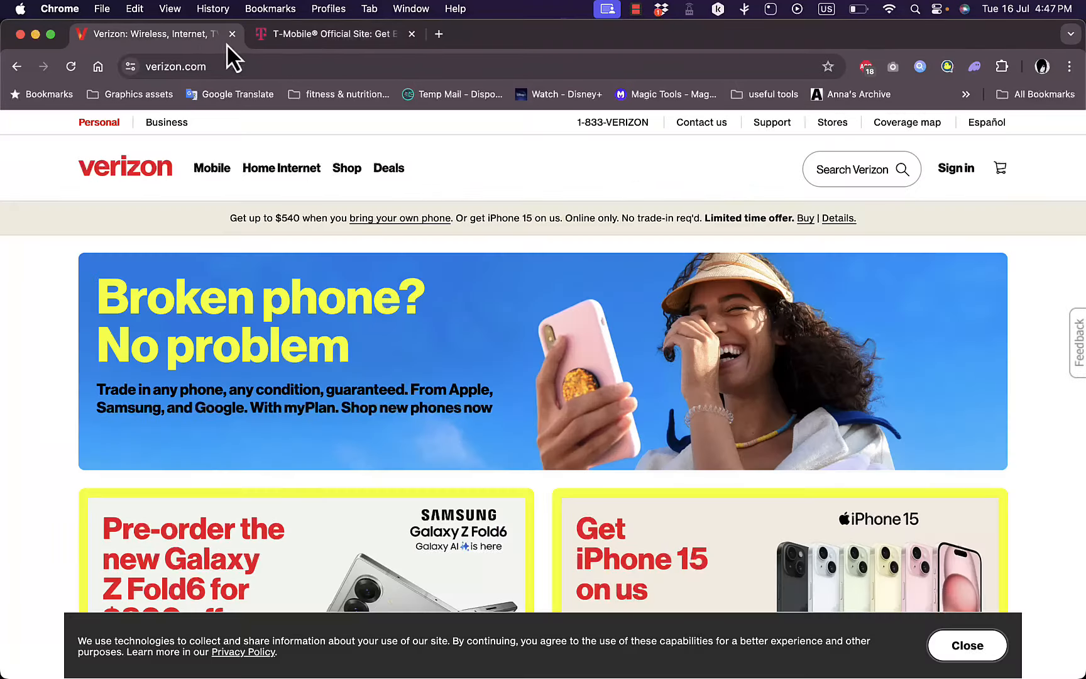
Switch to T-Mobile and scroll to the Shop our best deals cards with their fine print
{"action": "left_click", "coordinate": [325, 33]}
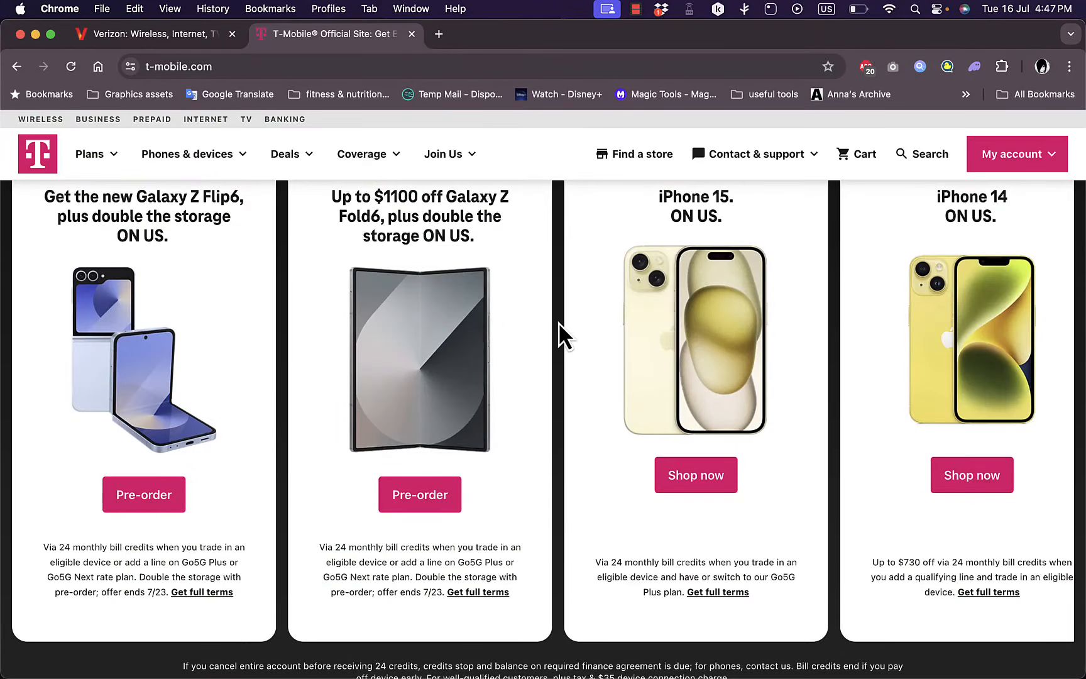
{"action": "scroll", "scroll_direction": "down", "scroll_amount": 3}
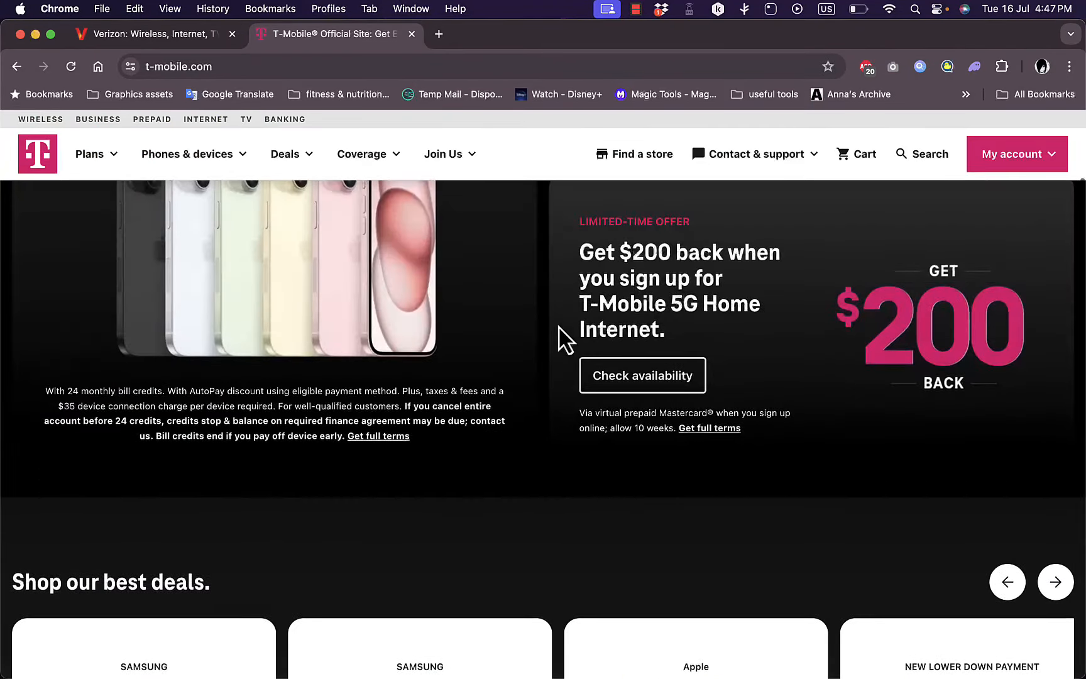
{"action": "scroll", "scroll_direction": "up", "scroll_amount": 3}
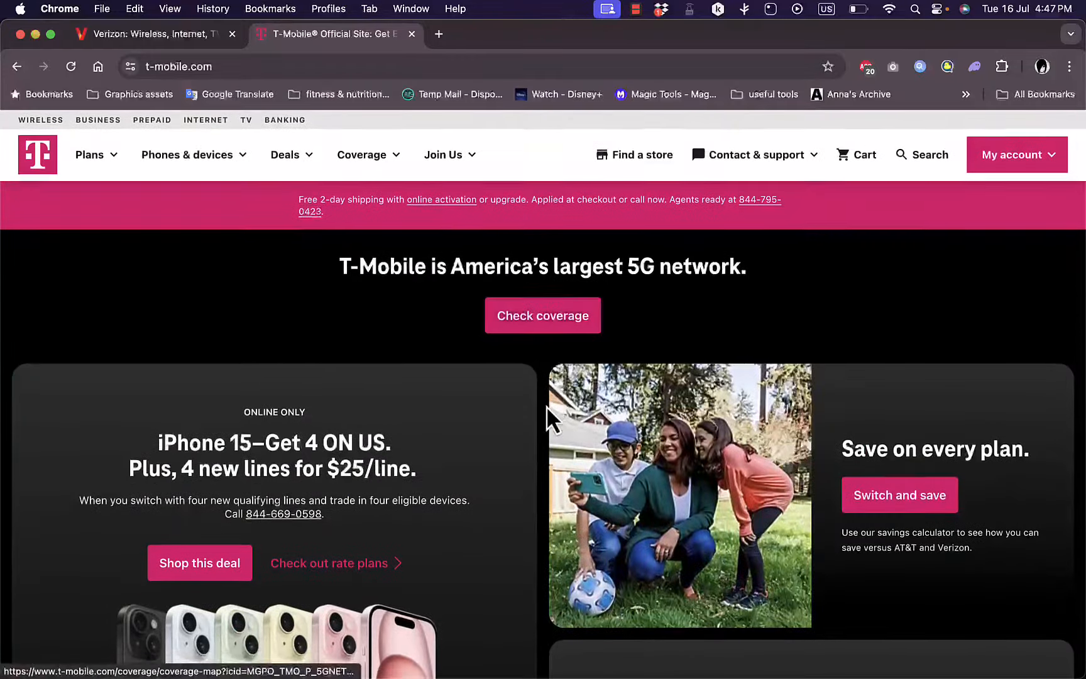
{"action": "scroll", "scroll_direction": "down", "scroll_amount": 3}
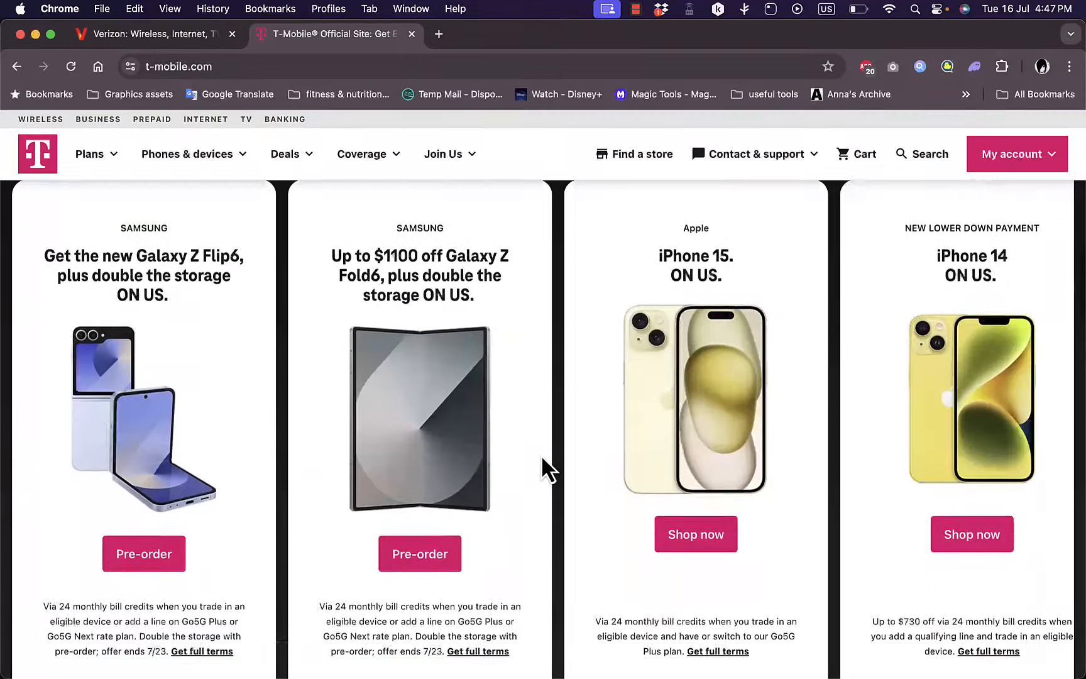
{"action": "scroll", "scroll_direction": "down", "scroll_amount": 3}
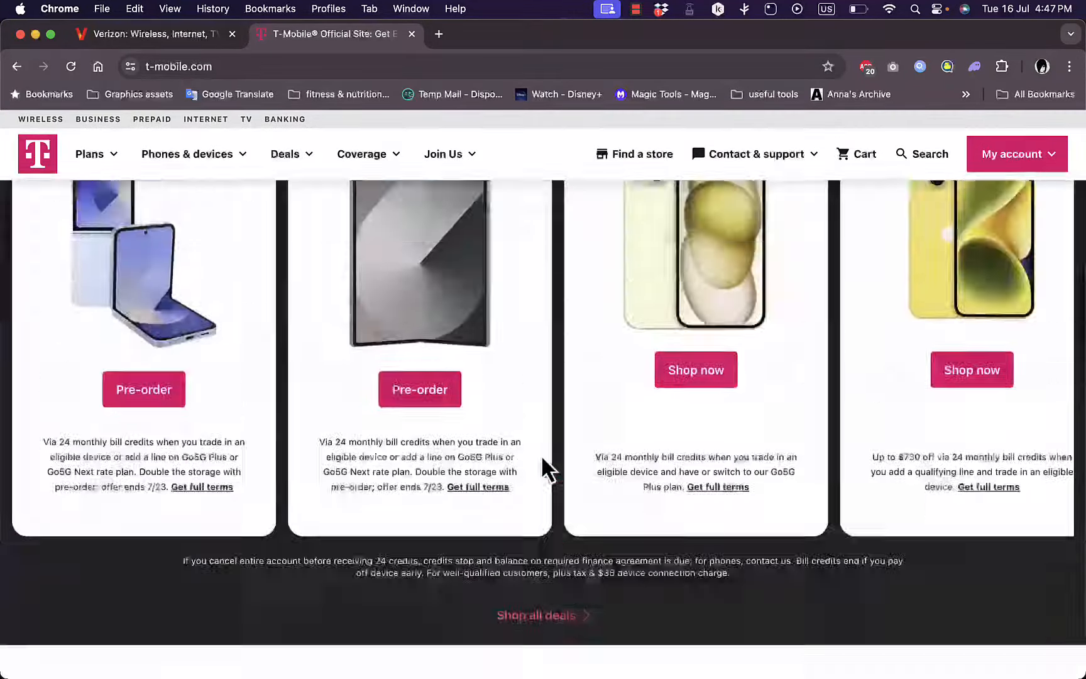